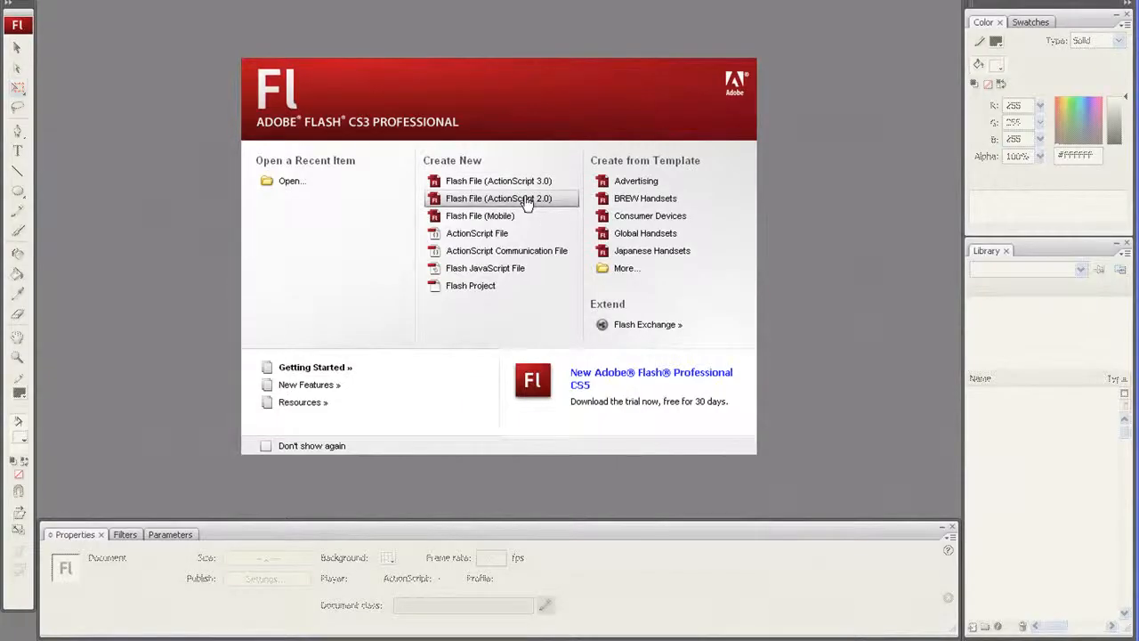
- Start a new Flash File (ActionScript 2.0) and choose the Oval tool
{"action": "left_click", "coordinate": [498, 197]}
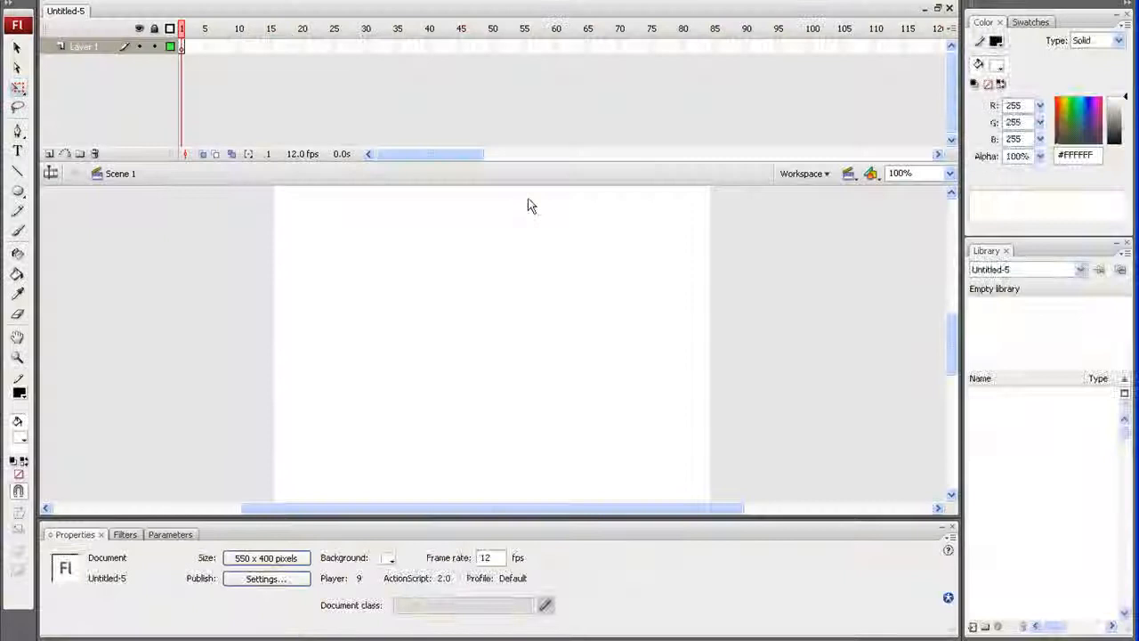
{"action": "mouse_move", "coordinate": [18, 192]}
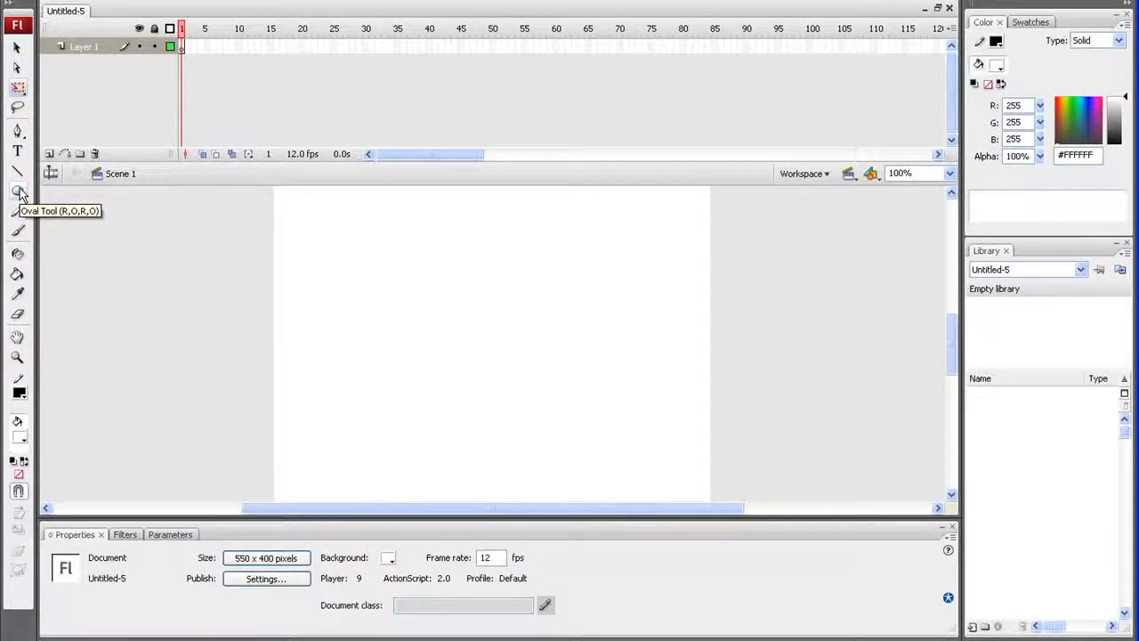
{"action": "left_click", "coordinate": [17, 190]}
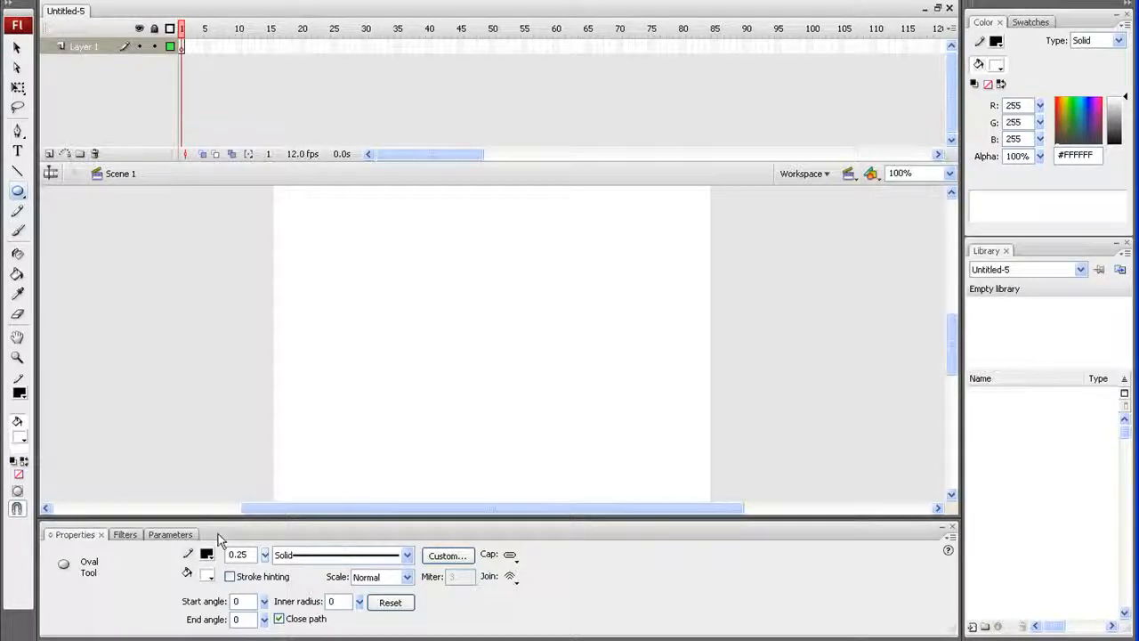
- Draw an oval eye outline on the stage with stroke height 8
{"action": "left_click", "coordinate": [263, 555]}
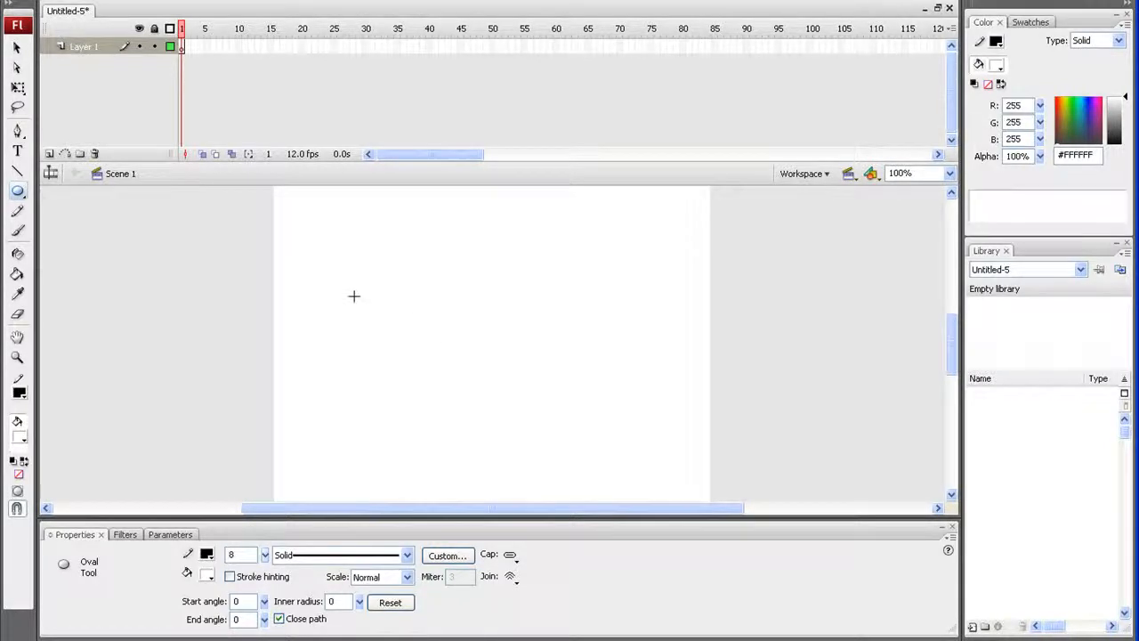
{"action": "left_click_drag", "start_coordinate": [354, 295], "coordinate": [502, 374]}
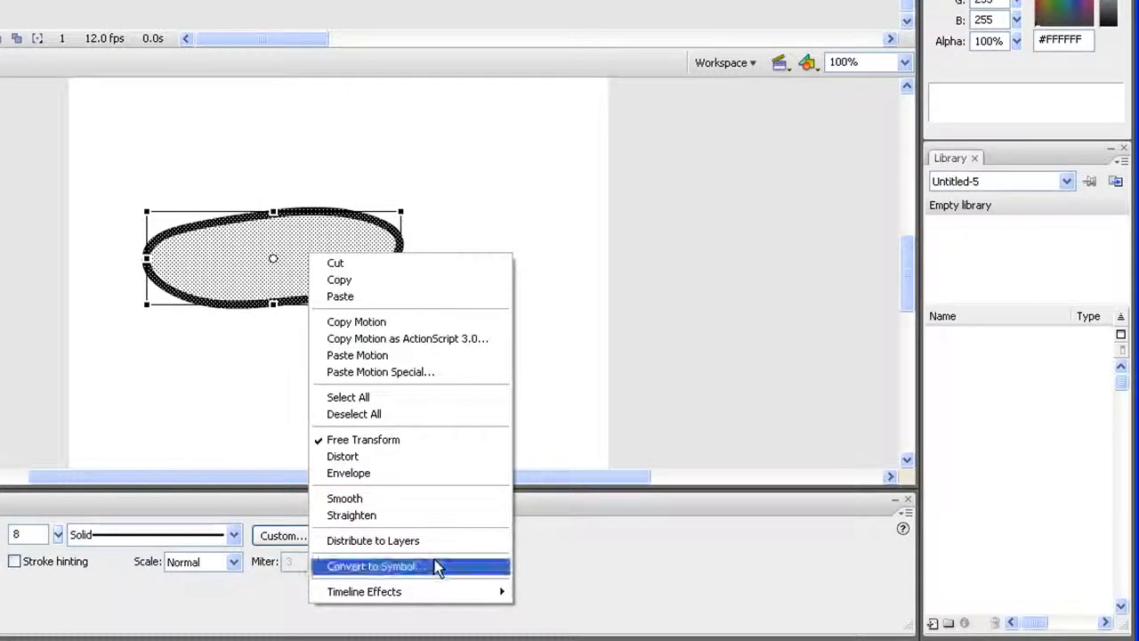
- Convert the outline to a movie clip symbol named Eye and name its instance
{"action": "left_click", "coordinate": [370, 566]}
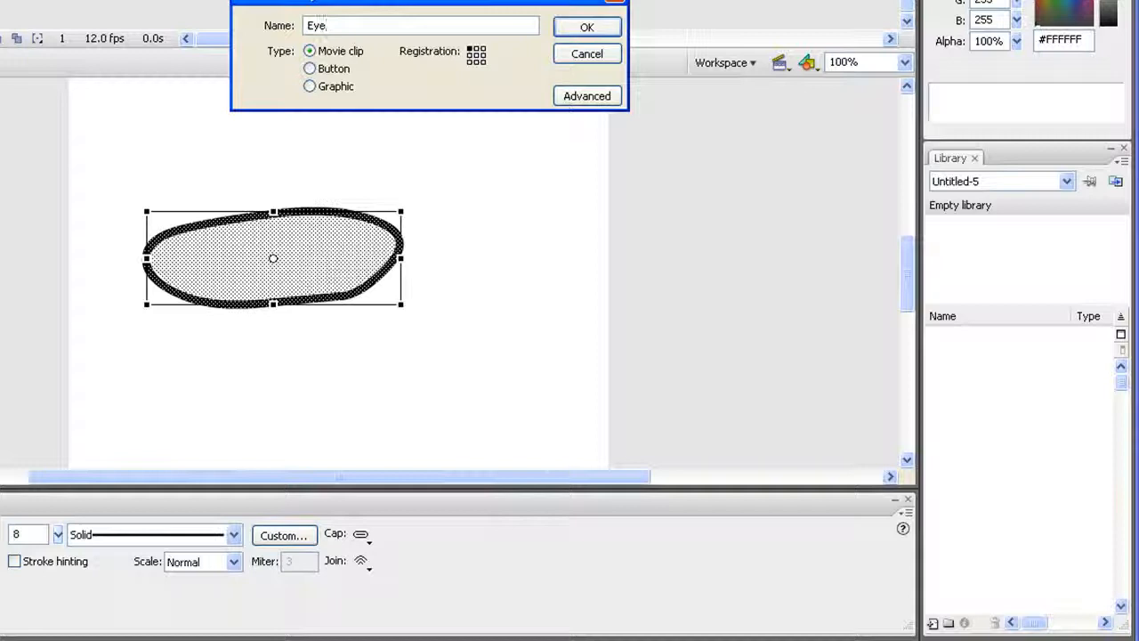
{"action": "left_click", "coordinate": [588, 26]}
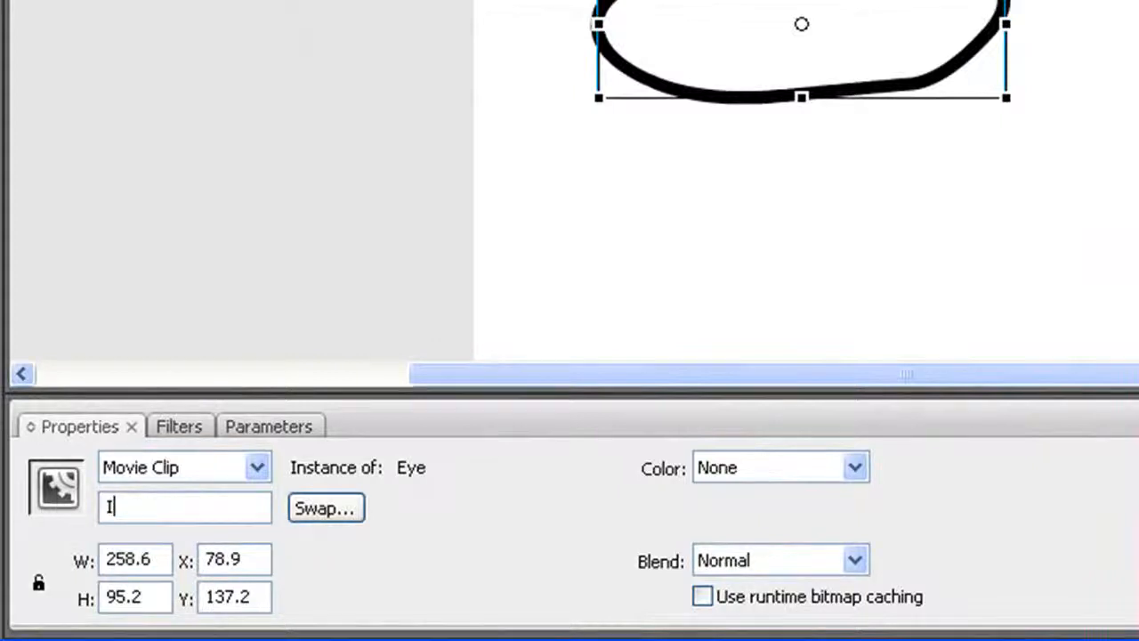
{"action": "type", "text": "mage"}
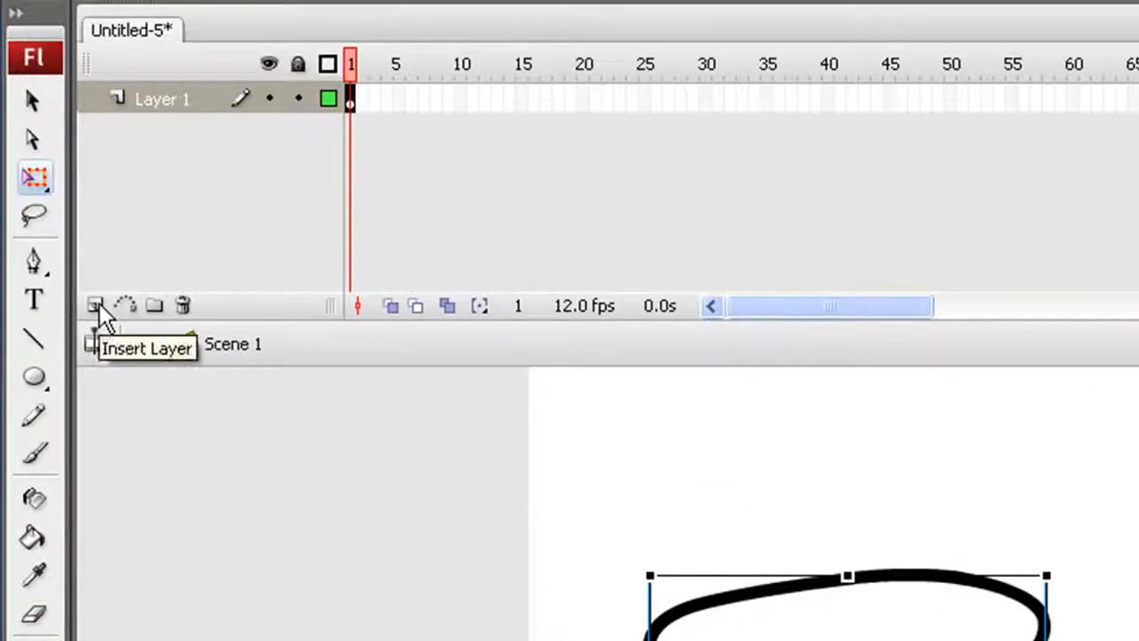
- Add a new layer and draw a green iris with stroke 5, black pupil and white highlight
{"action": "left_click", "coordinate": [94, 306]}
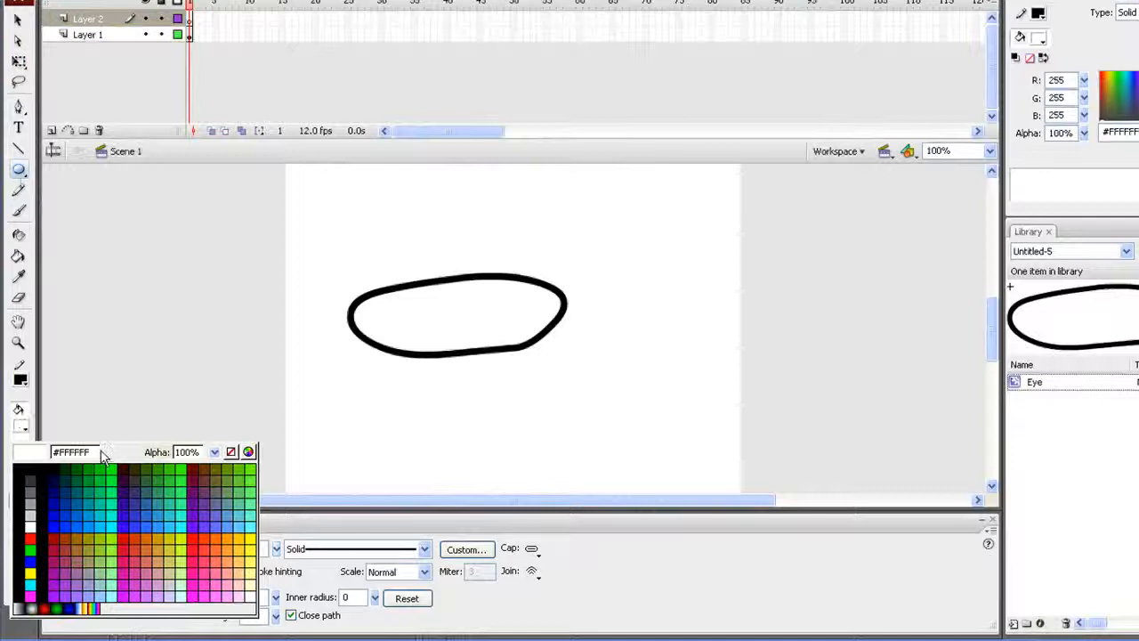
{"action": "left_click", "coordinate": [111, 502]}
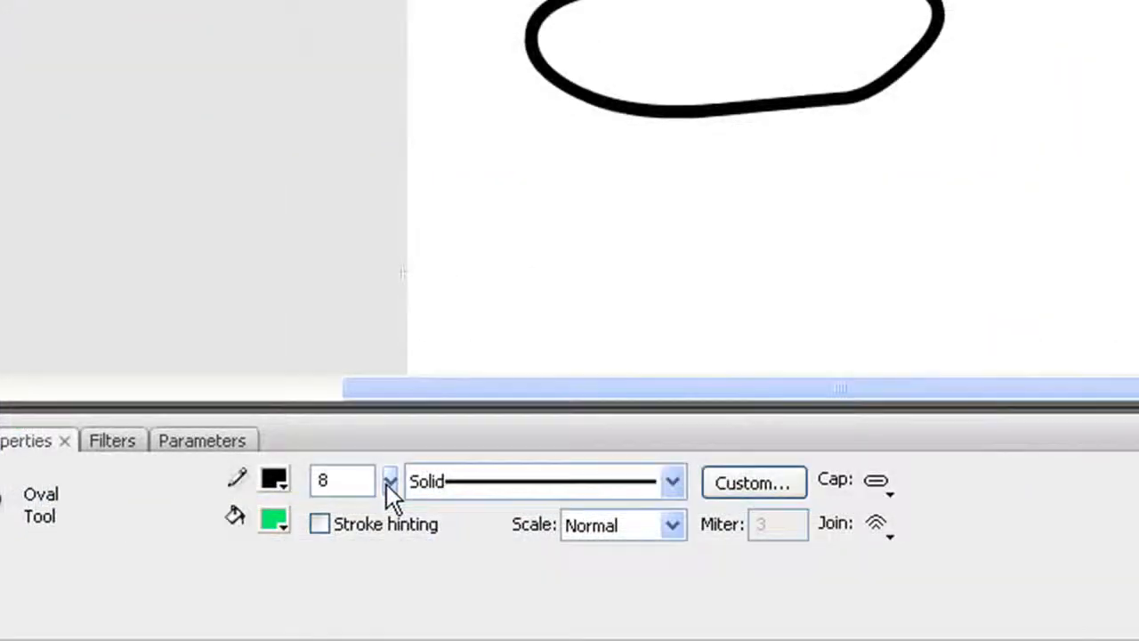
{"action": "left_click", "coordinate": [389, 481]}
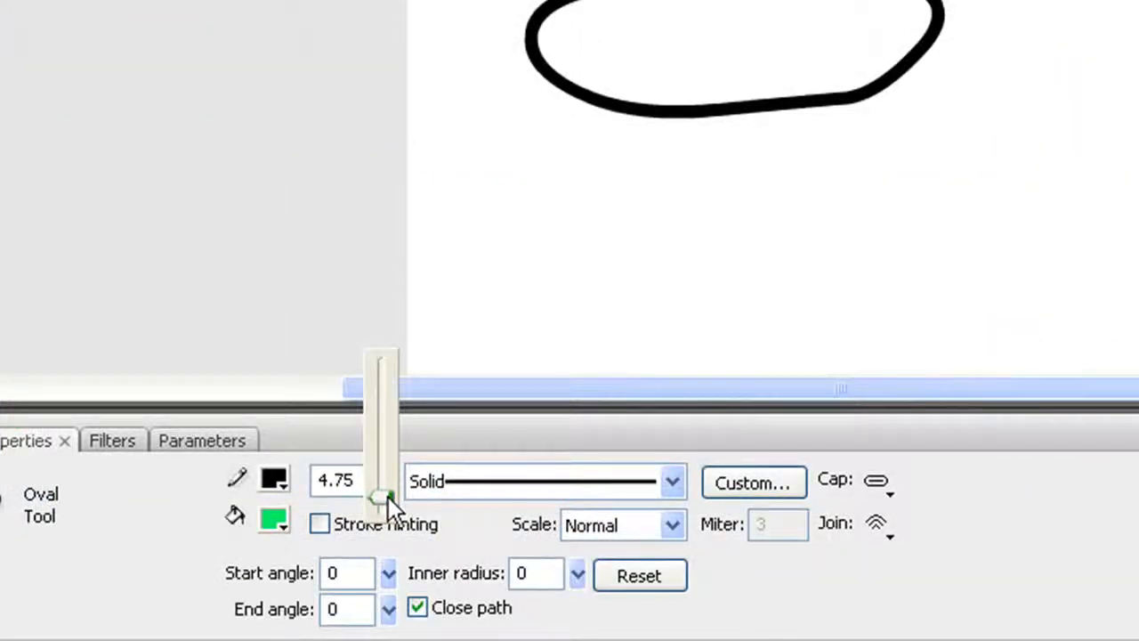
{"action": "left_click_drag", "start_coordinate": [383, 497], "coordinate": [377, 494]}
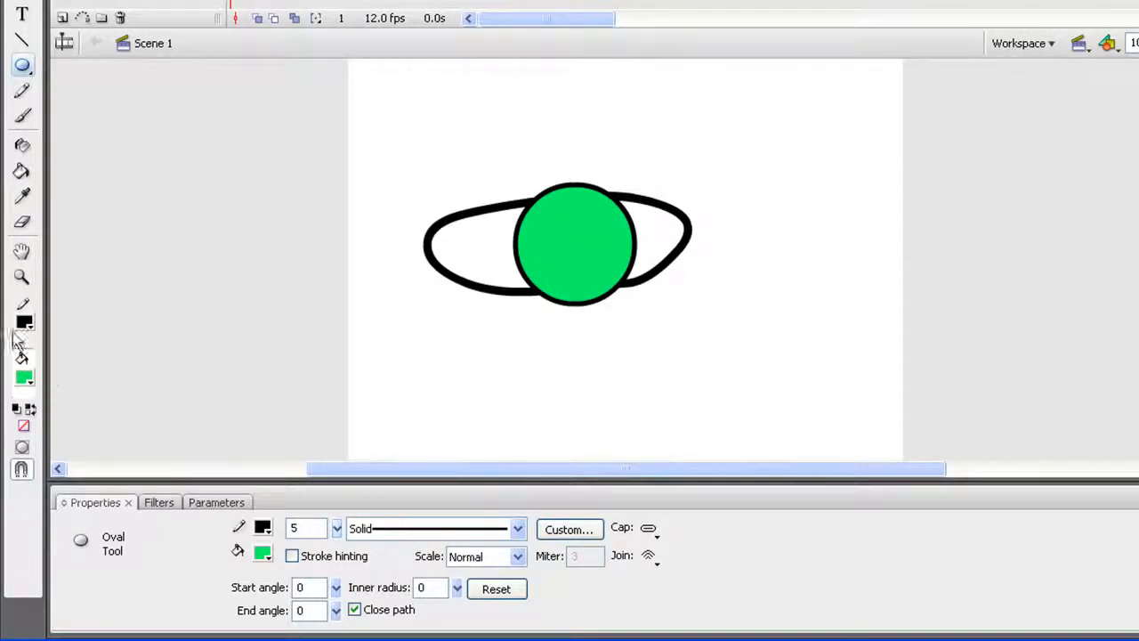
{"action": "left_click", "coordinate": [24, 377]}
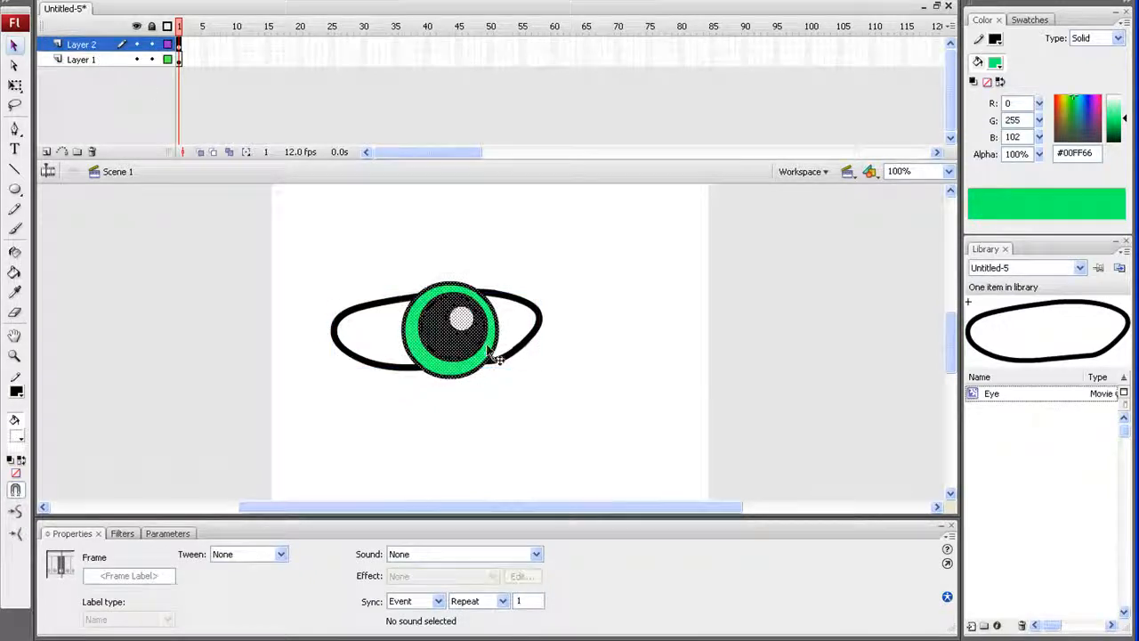
- Convert the iris, pupil and highlight into a movie clip symbol named Pupil
{"action": "right_click", "coordinate": [462, 330]}
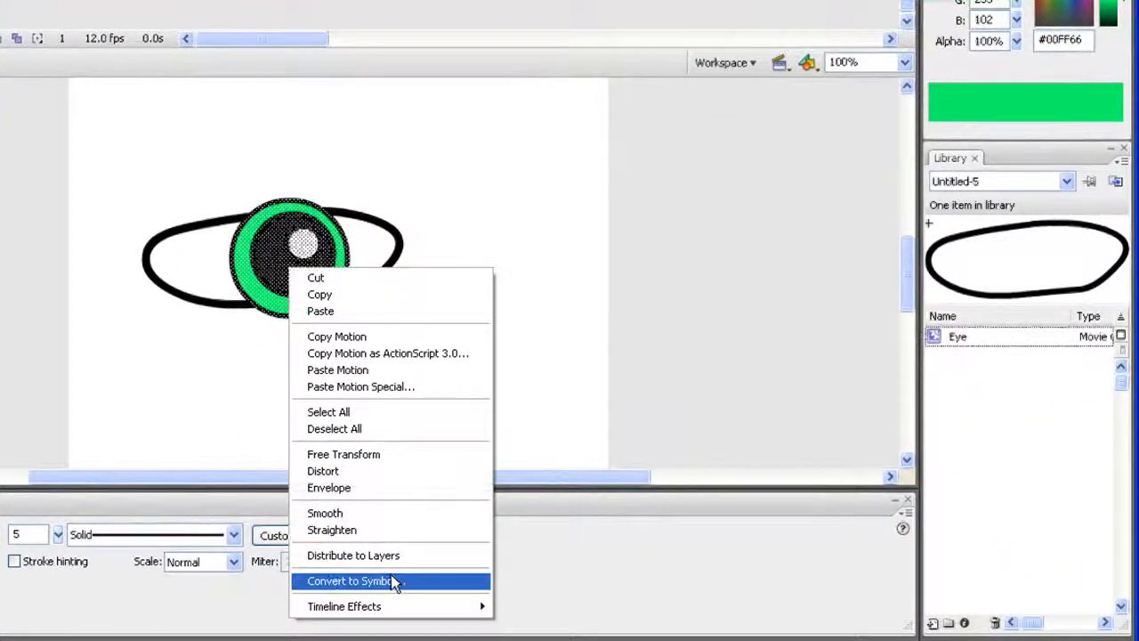
{"action": "left_click", "coordinate": [348, 580]}
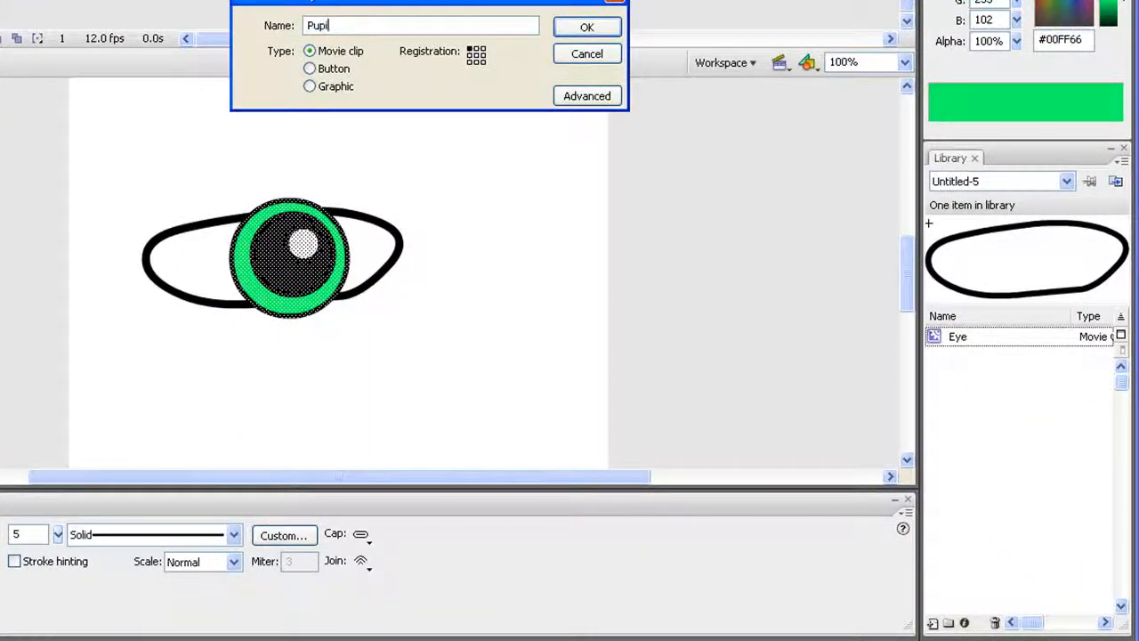
{"action": "left_click", "coordinate": [587, 26]}
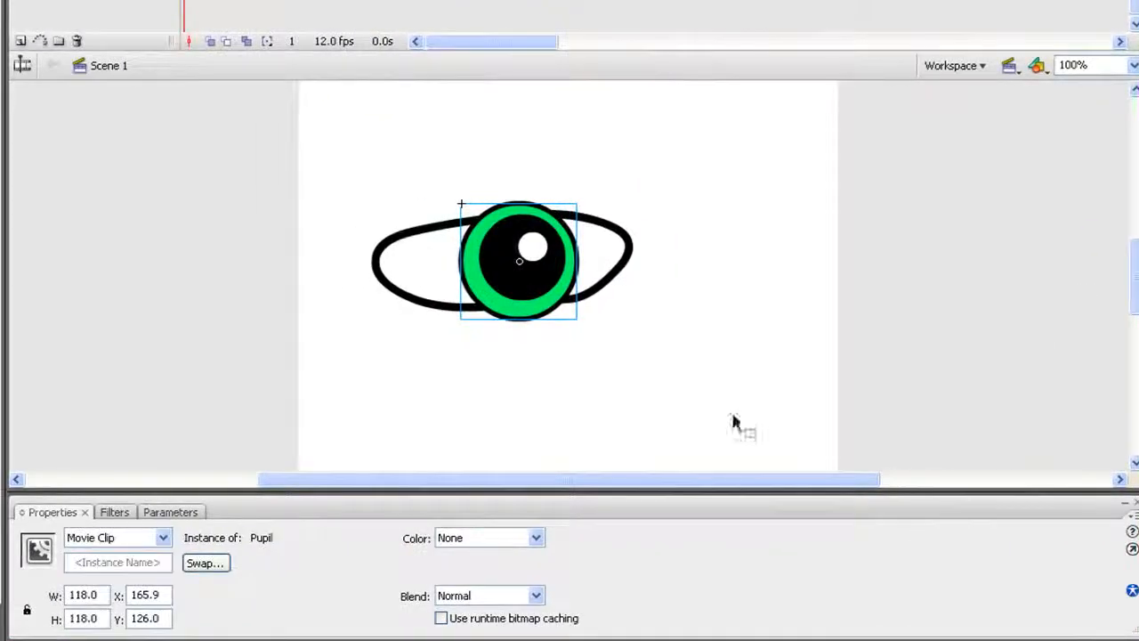
{"action": "type", "text": "Pupl"}
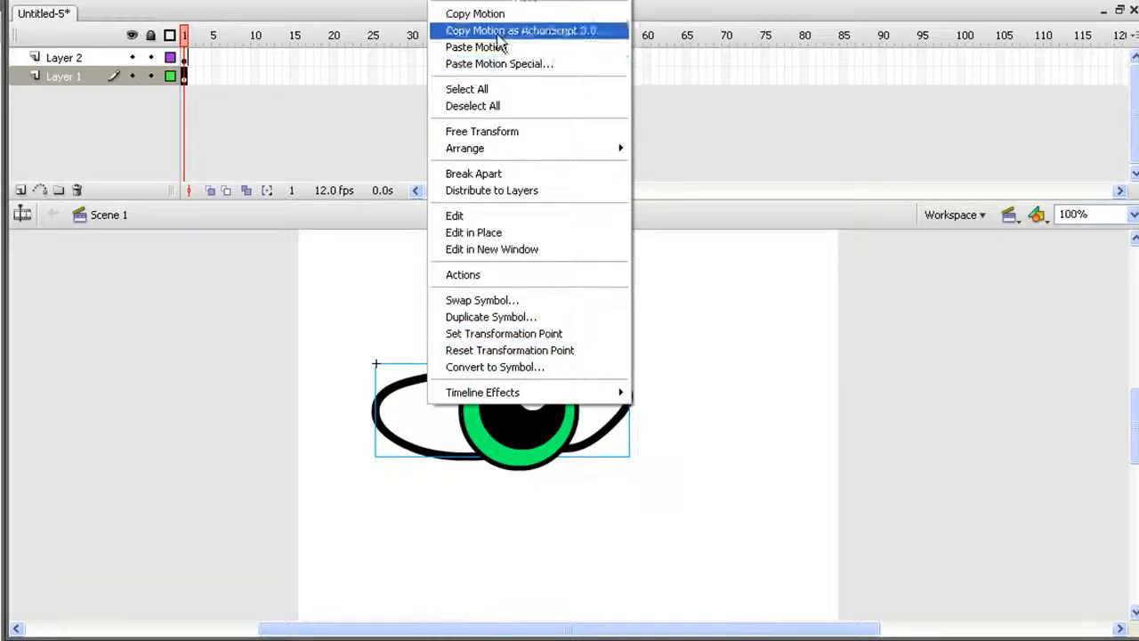
- Copy the Eye instance, paste it in place on Layer 3 and break it apart
{"action": "left_click", "coordinate": [491, 189]}
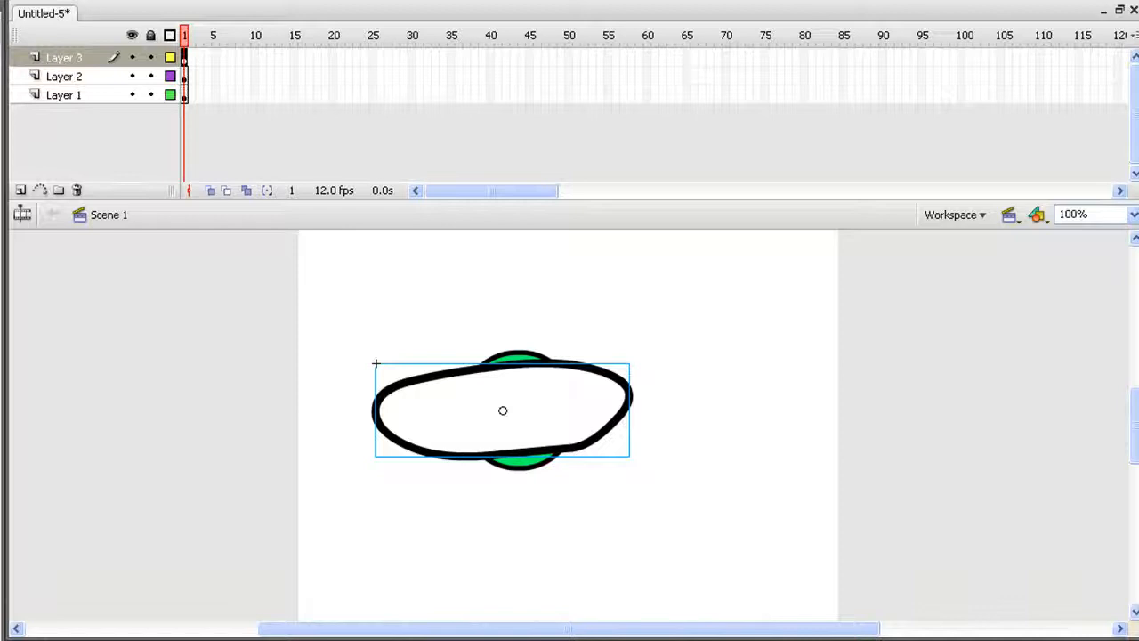
{"action": "right_click", "coordinate": [502, 409]}
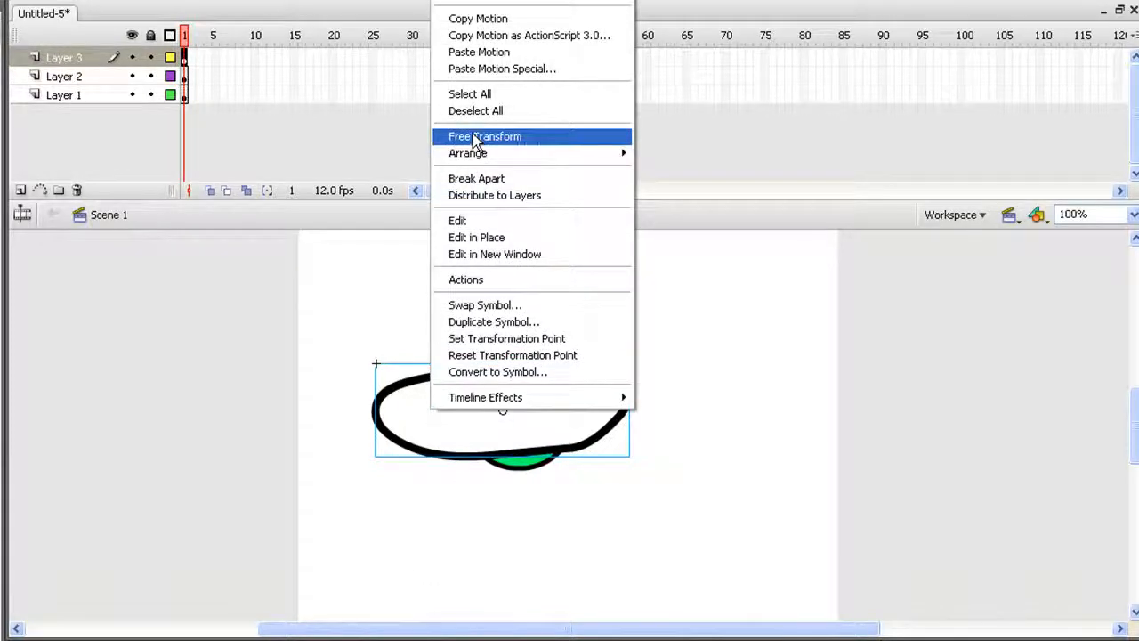
{"action": "left_click", "coordinate": [477, 178]}
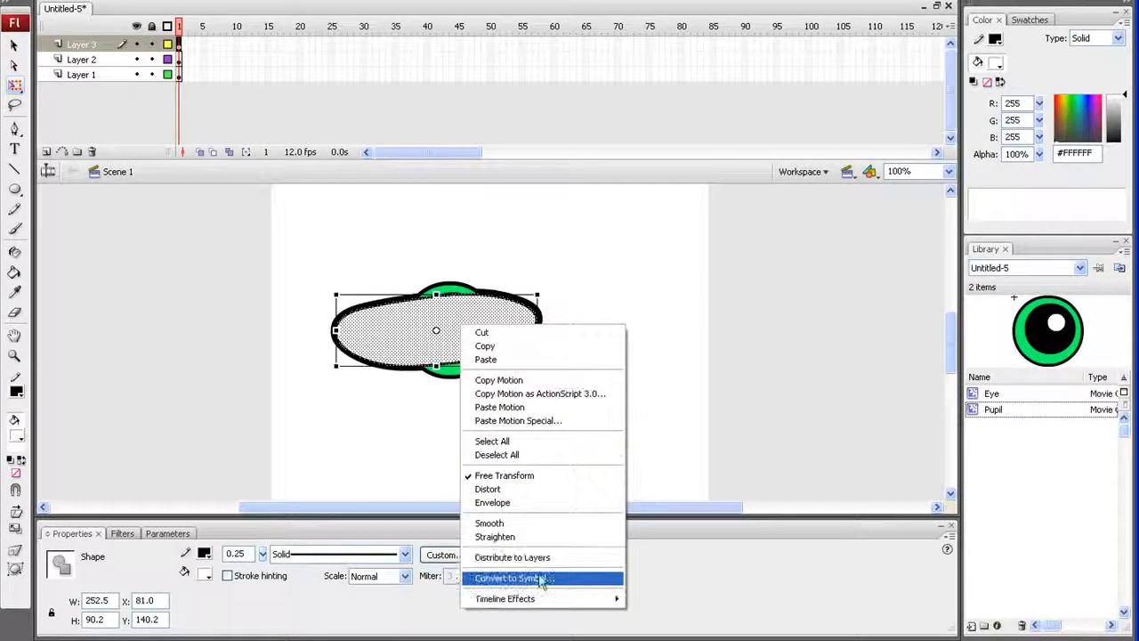
- Convert the copy to a movie clip named Mask and set Layer 3 as a mask over the iris
{"action": "left_click", "coordinate": [513, 576]}
{"action": "type", "text": "Mask"}
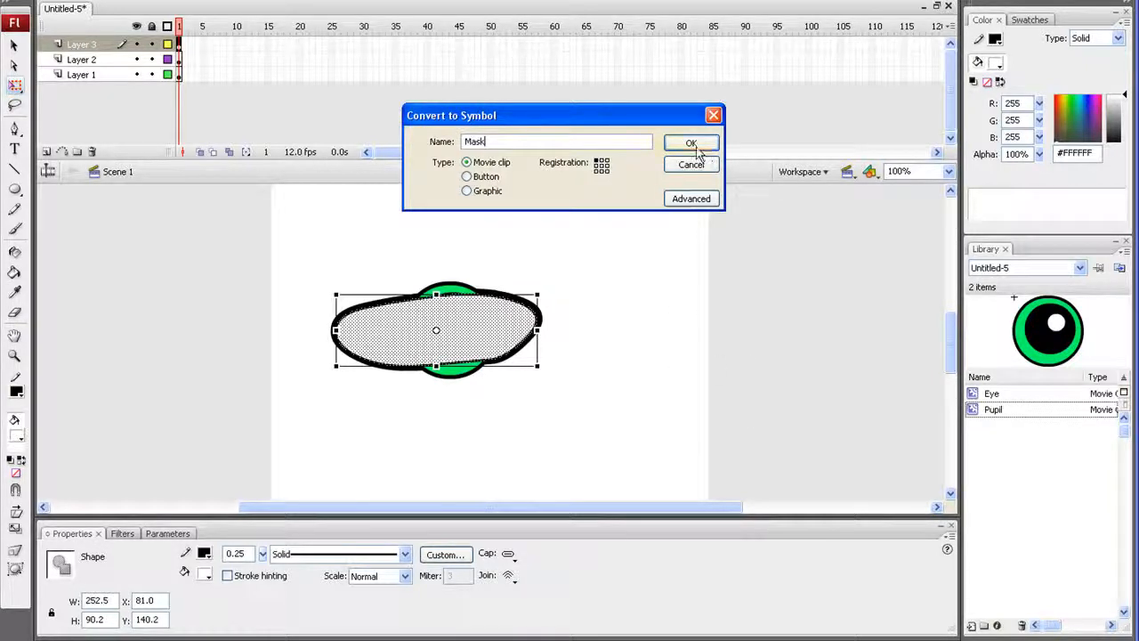
{"action": "left_click", "coordinate": [691, 143]}
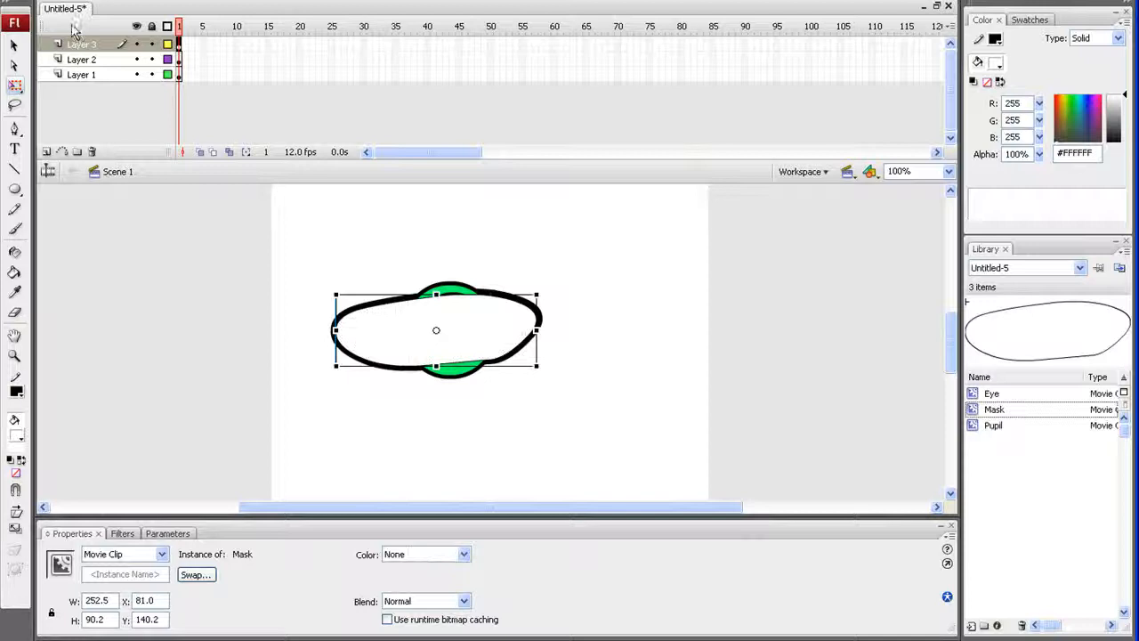
{"action": "type", "text": "Ma"}
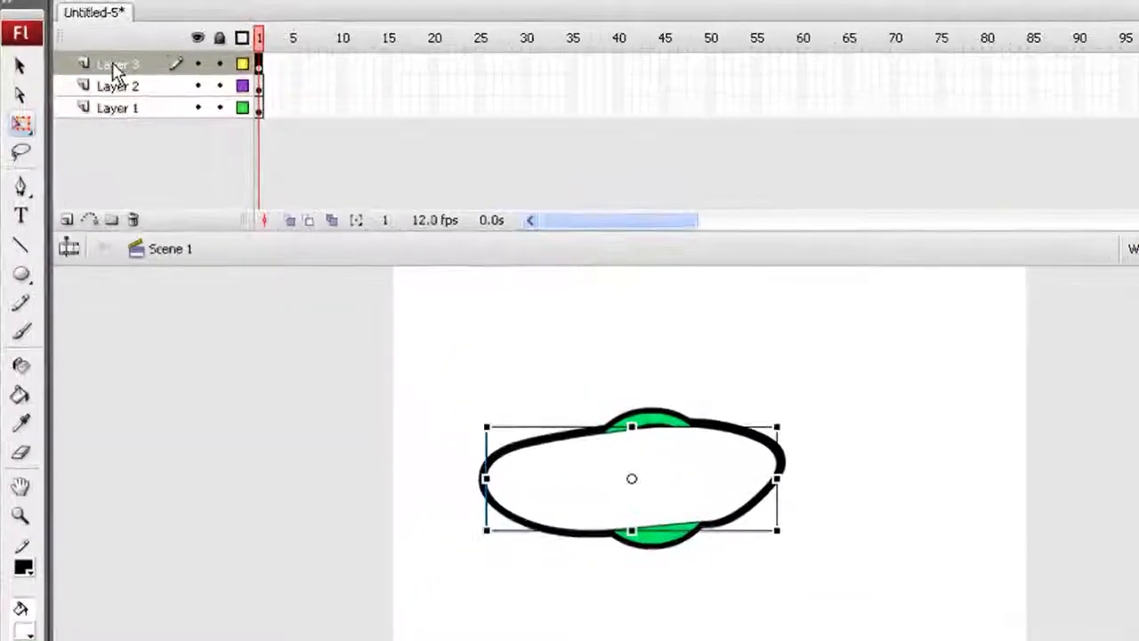
{"action": "right_click", "coordinate": [117, 64]}
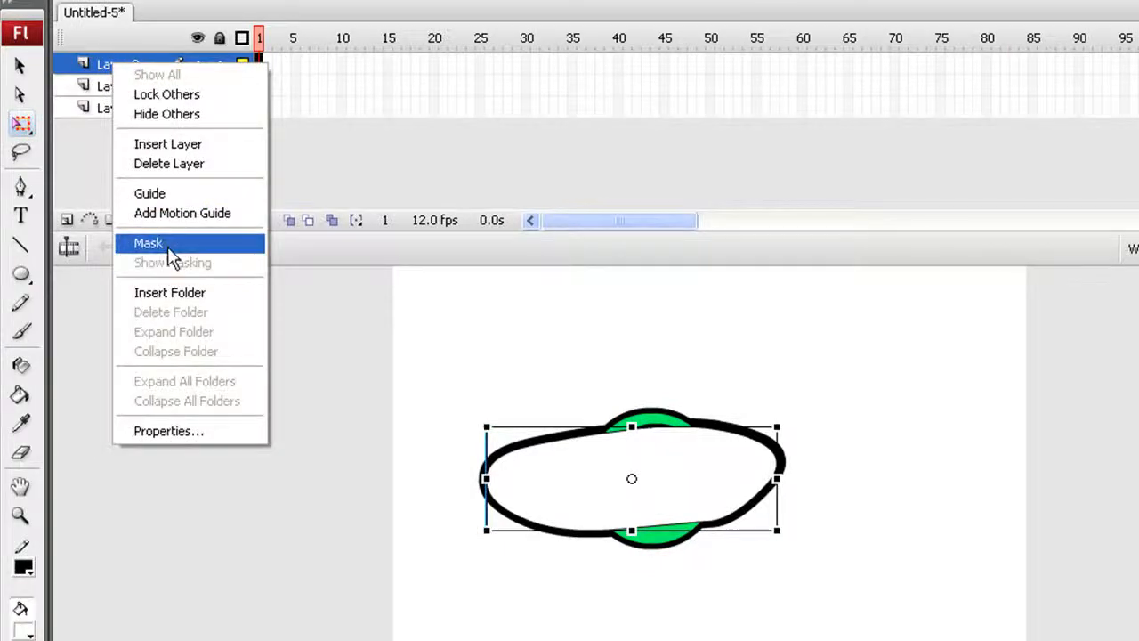
{"action": "left_click", "coordinate": [148, 242]}
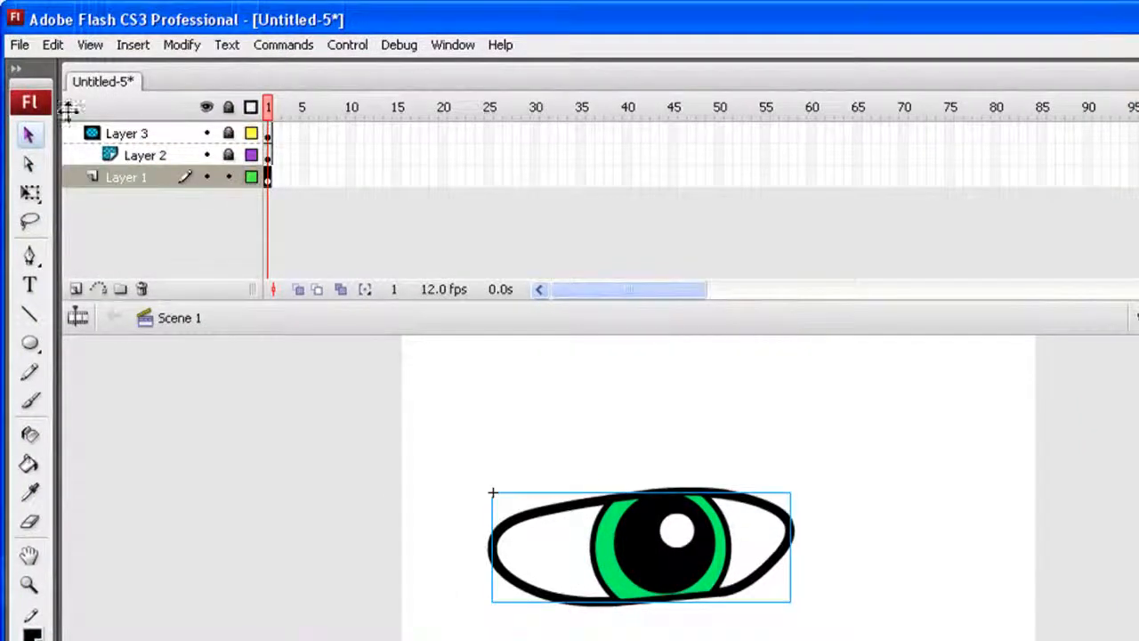
- Export the open eye via File > Export > Export Image
{"action": "left_click", "coordinate": [18, 45]}
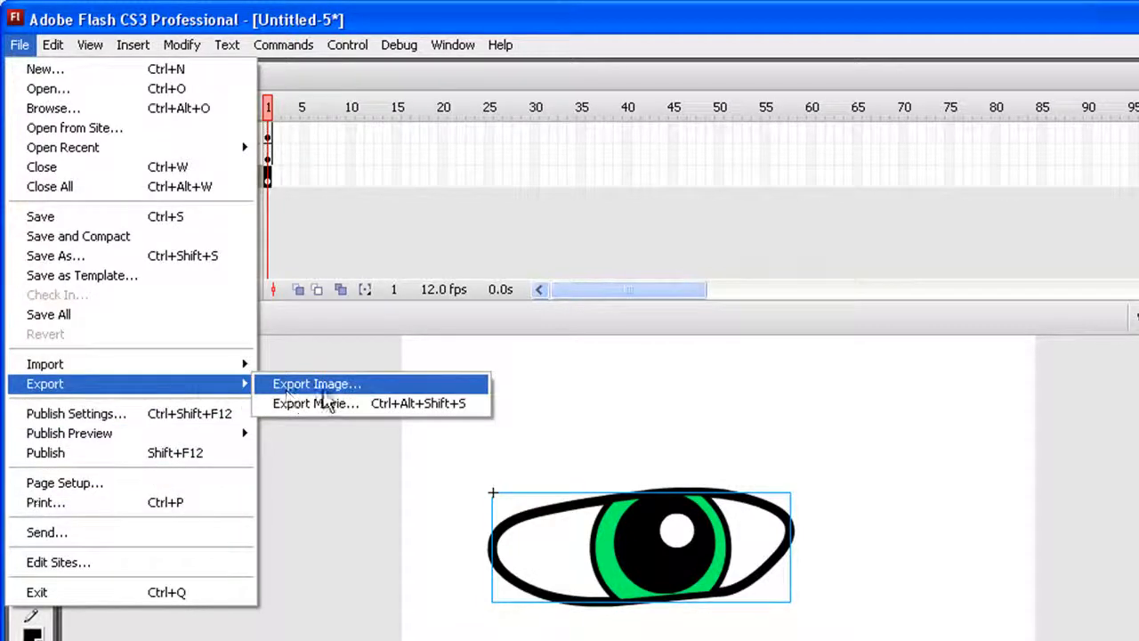
{"action": "left_click", "coordinate": [317, 384]}
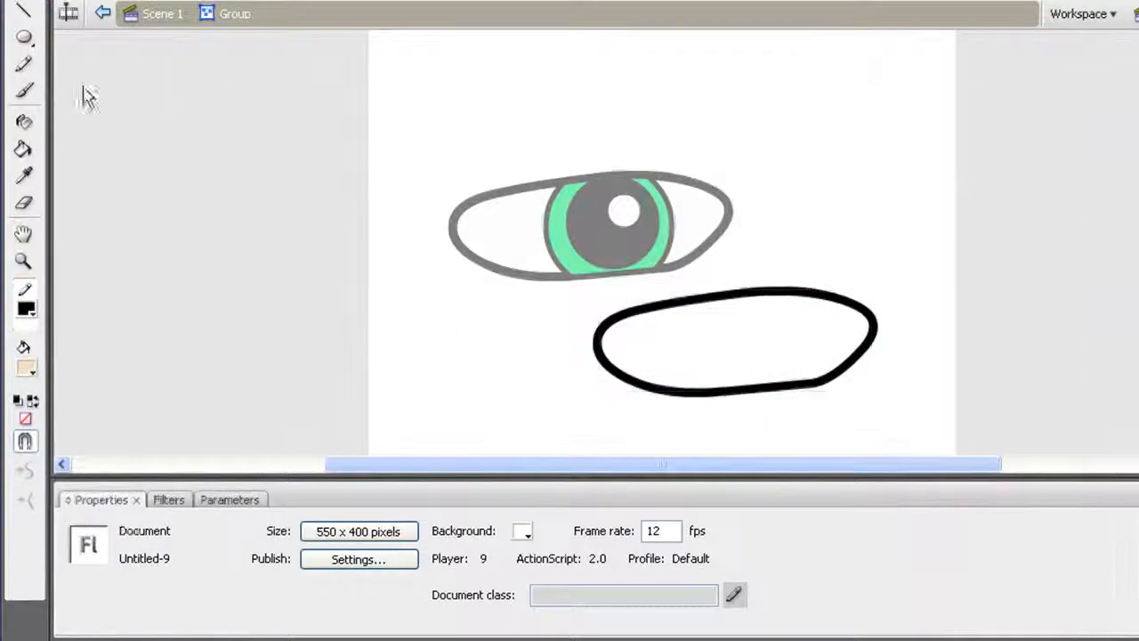
- Fill the eyelid oval with skin colour and draw a black lash curve with the Brush
{"action": "left_click", "coordinate": [23, 150]}
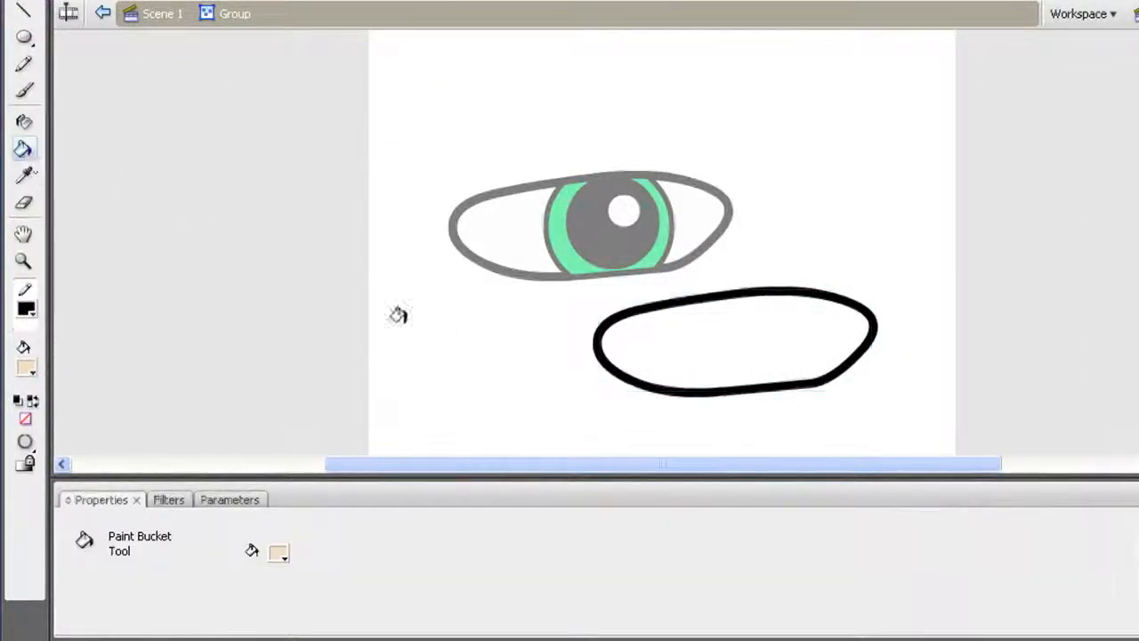
{"action": "left_click", "coordinate": [715, 327]}
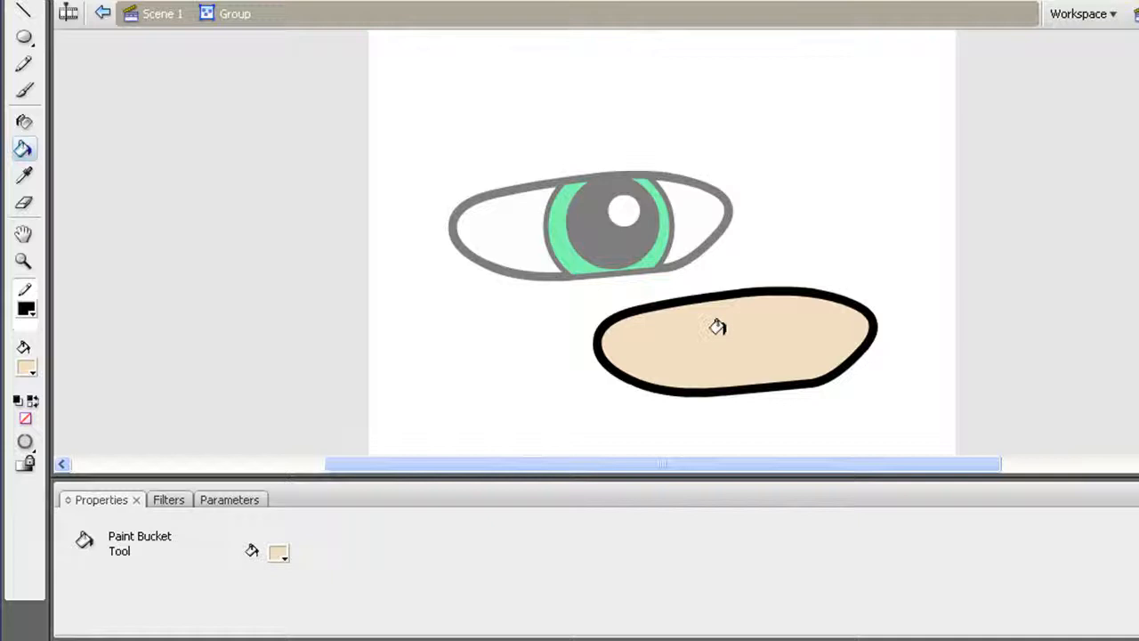
{"action": "mouse_move", "coordinate": [632, 306]}
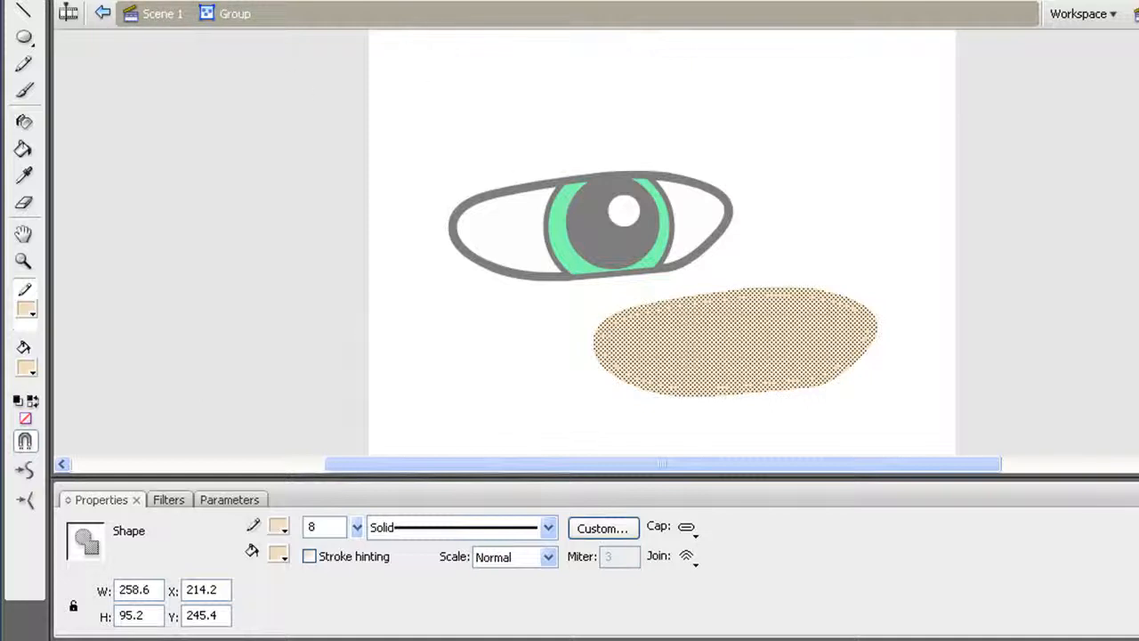
{"action": "left_click", "coordinate": [733, 341]}
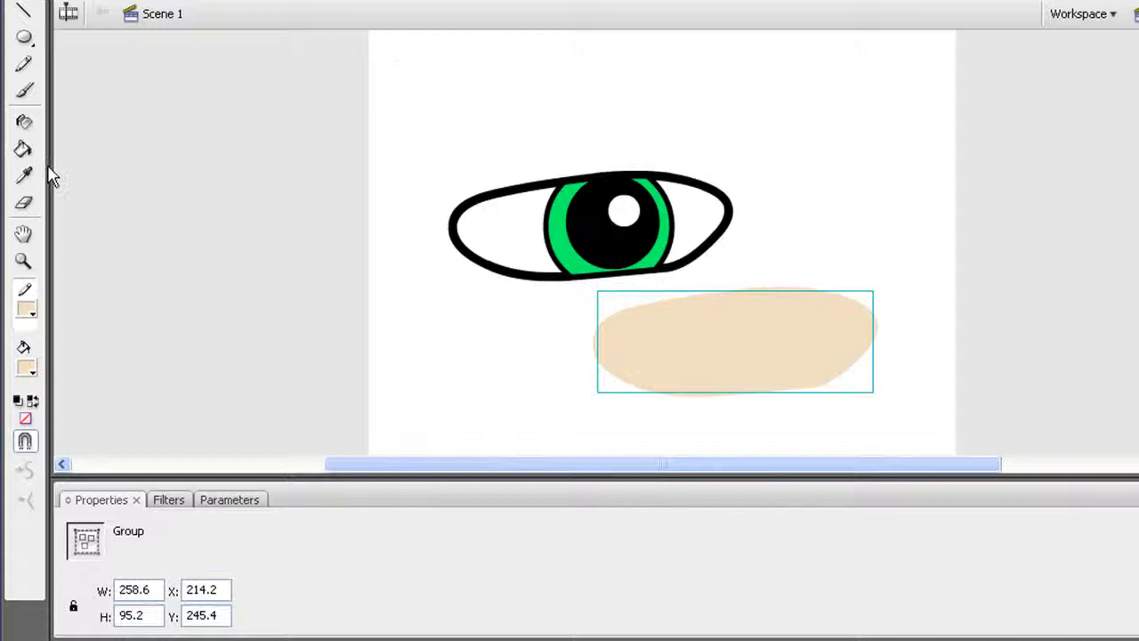
{"action": "left_click", "coordinate": [21, 15]}
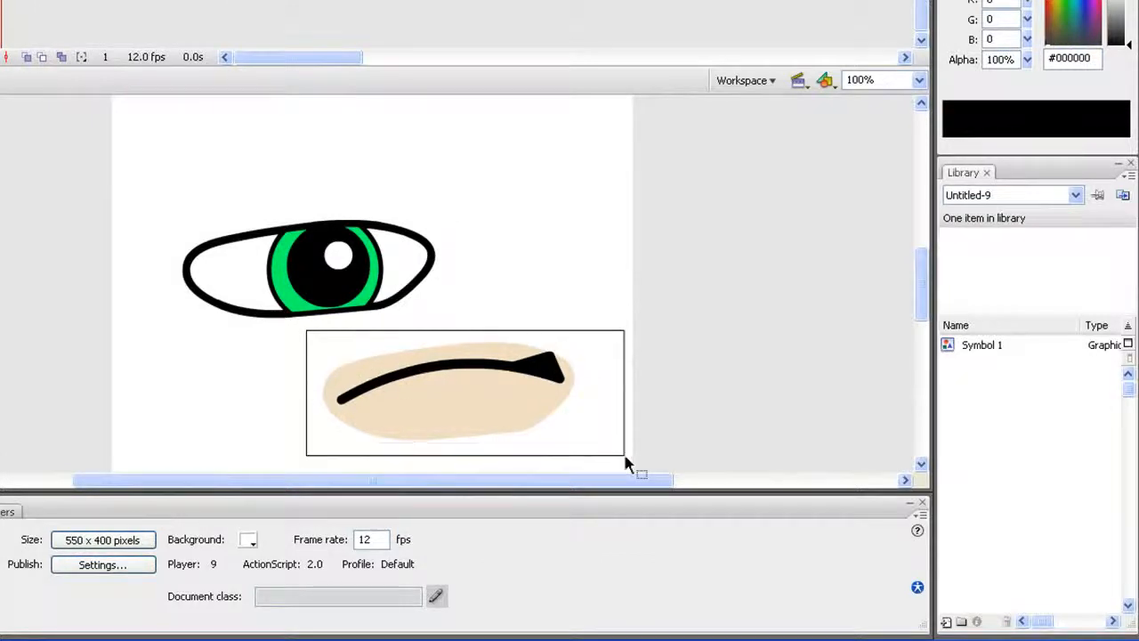
- Convert the closed-eye eyelid drawing into a symbol
{"action": "right_click", "coordinate": [463, 373]}
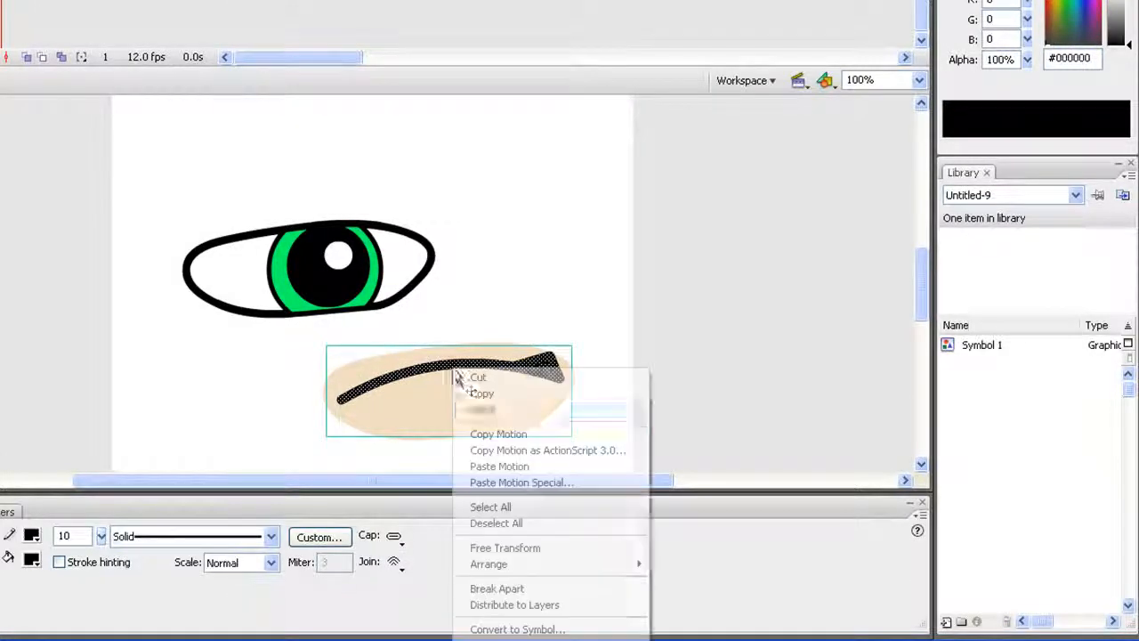
{"action": "left_click", "coordinate": [516, 630]}
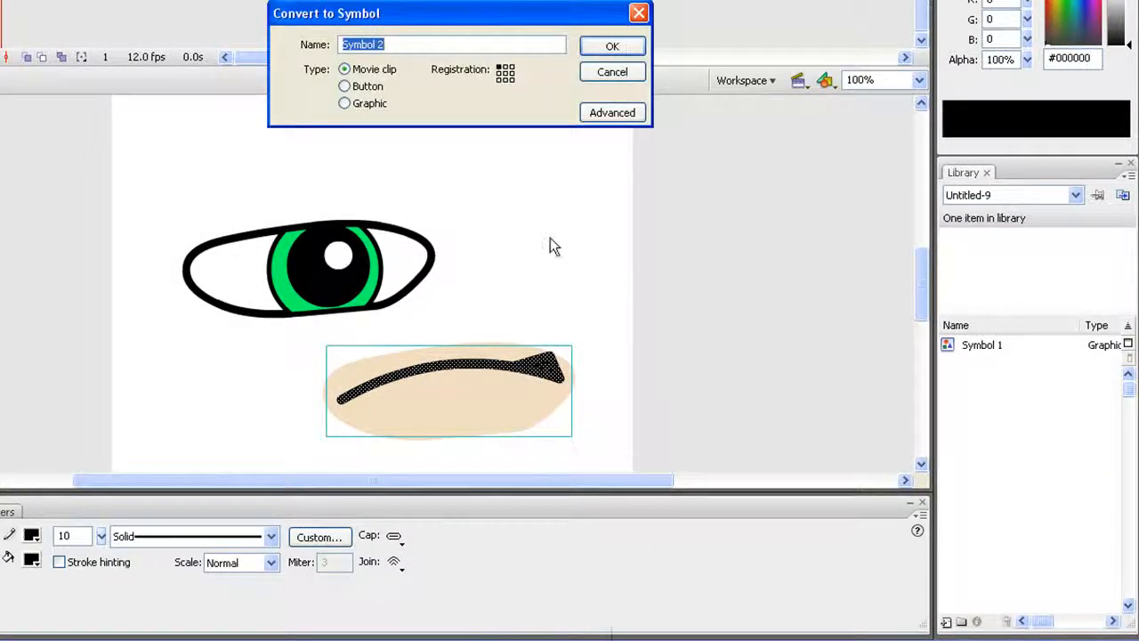
{"action": "left_click", "coordinate": [14, 48]}
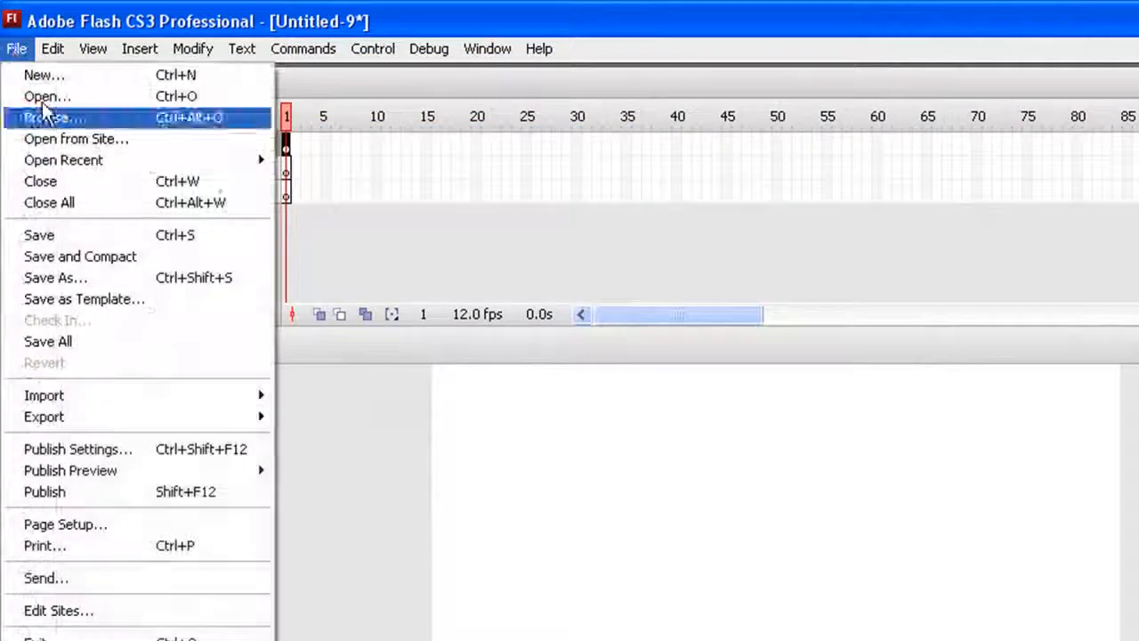
{"action": "mouse_move", "coordinate": [42, 416]}
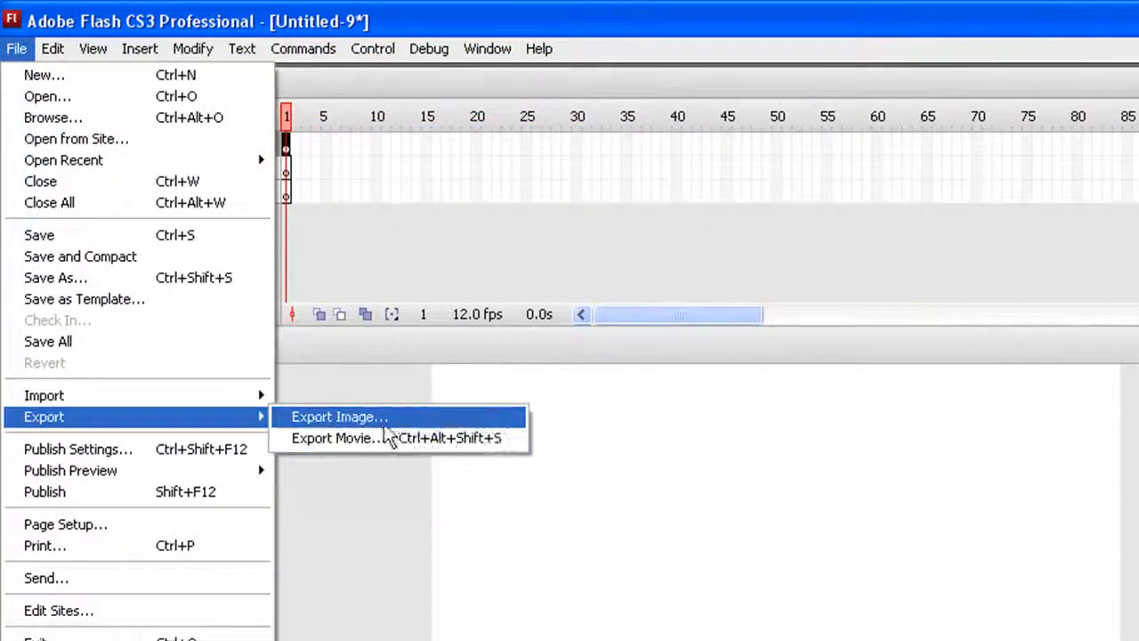
- Export the closed-eye drawing to the Desktop as 'Eye Closed'
{"action": "left_click", "coordinate": [338, 416]}
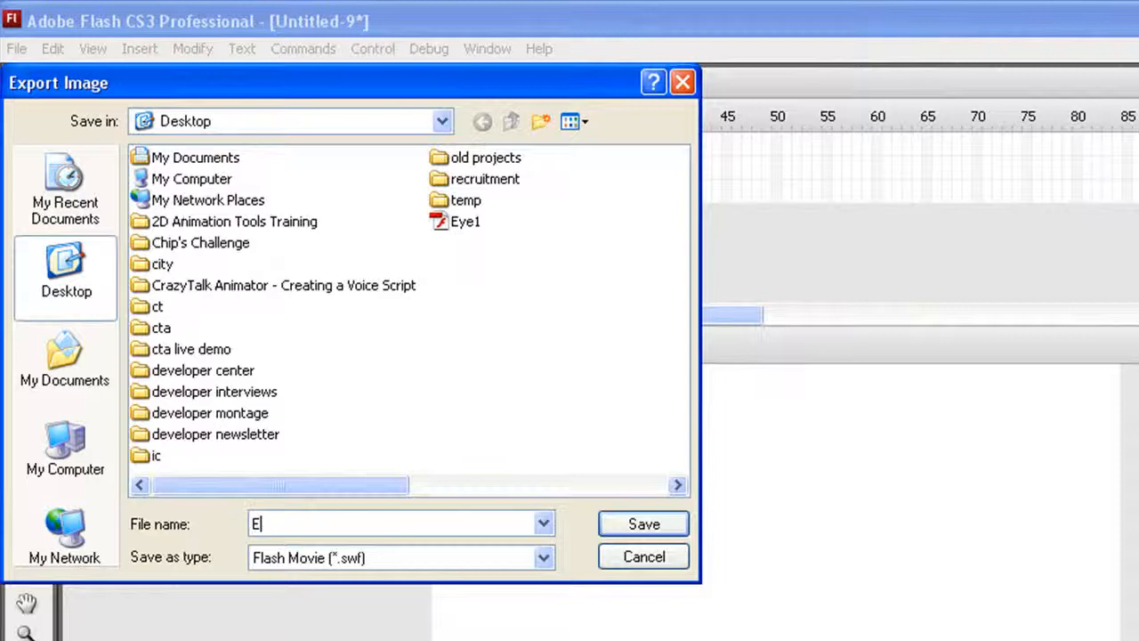
{"action": "type", "text": "ye Closed"}
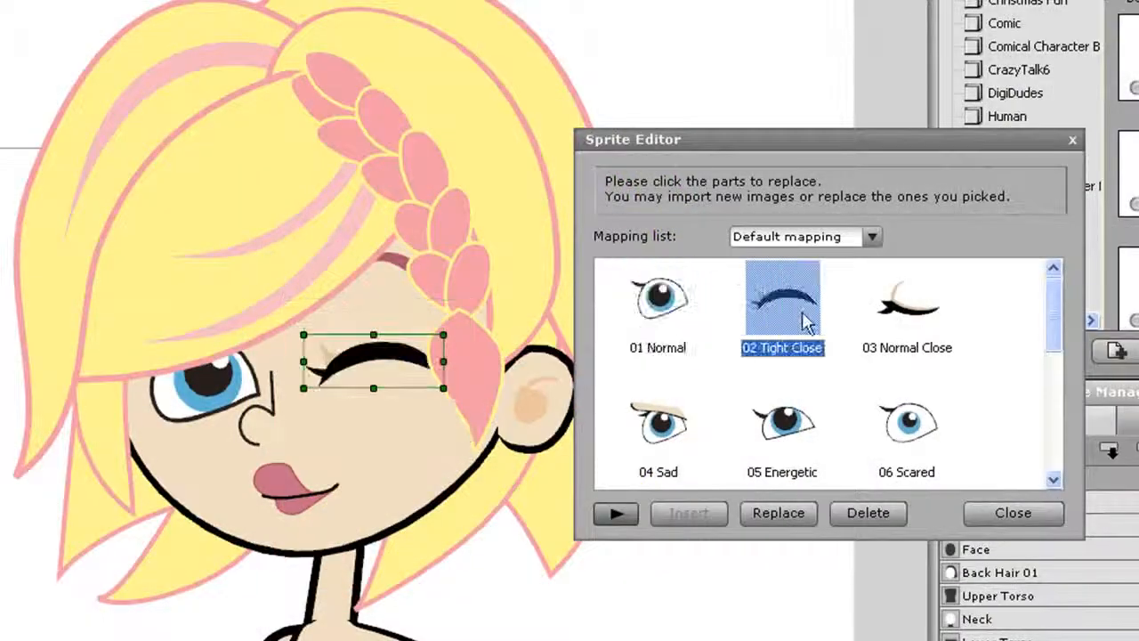
- Preview the Sad, Scared and Angry Squint eye sprites, then return the eye to 01 Normal
{"action": "left_click", "coordinate": [658, 424]}
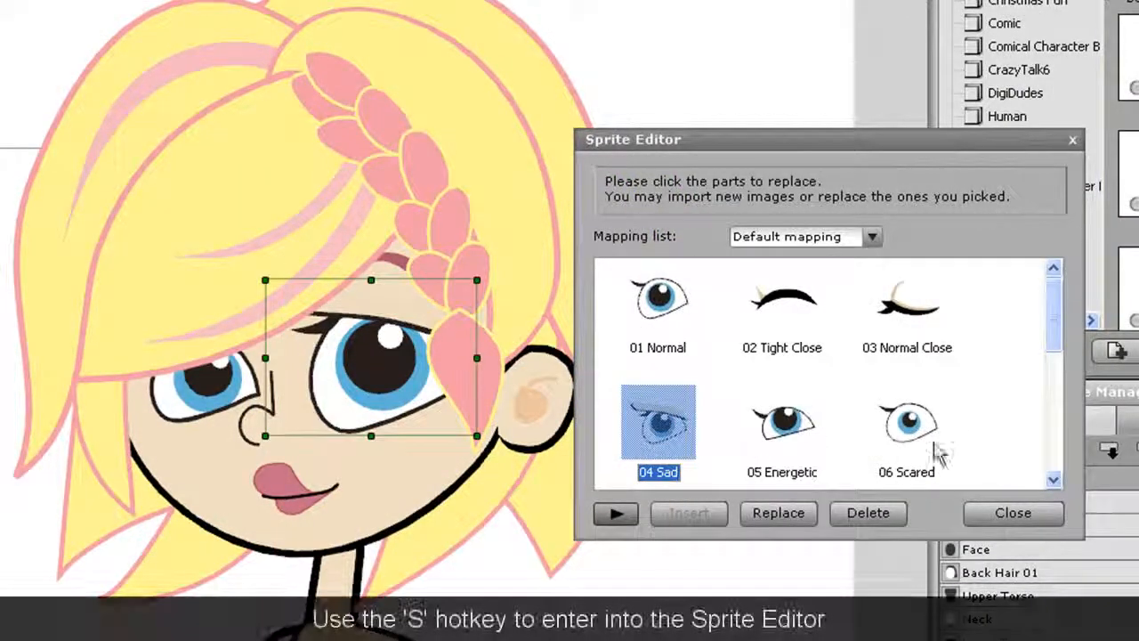
{"action": "left_click", "coordinate": [906, 424]}
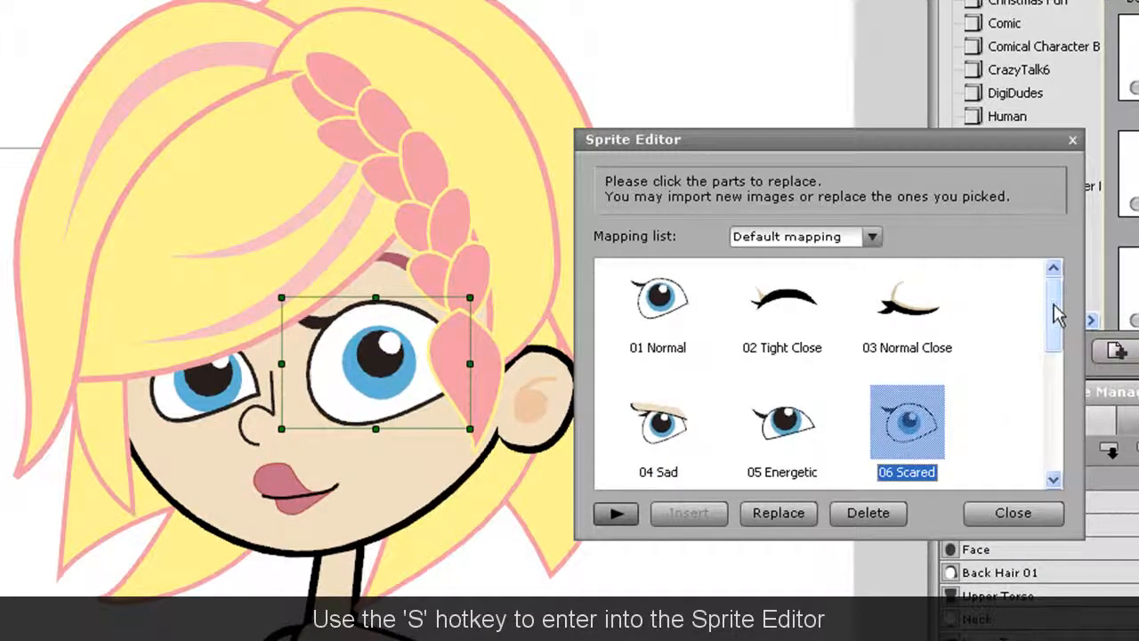
{"action": "scroll", "scroll_direction": "down", "scroll_amount": 3}
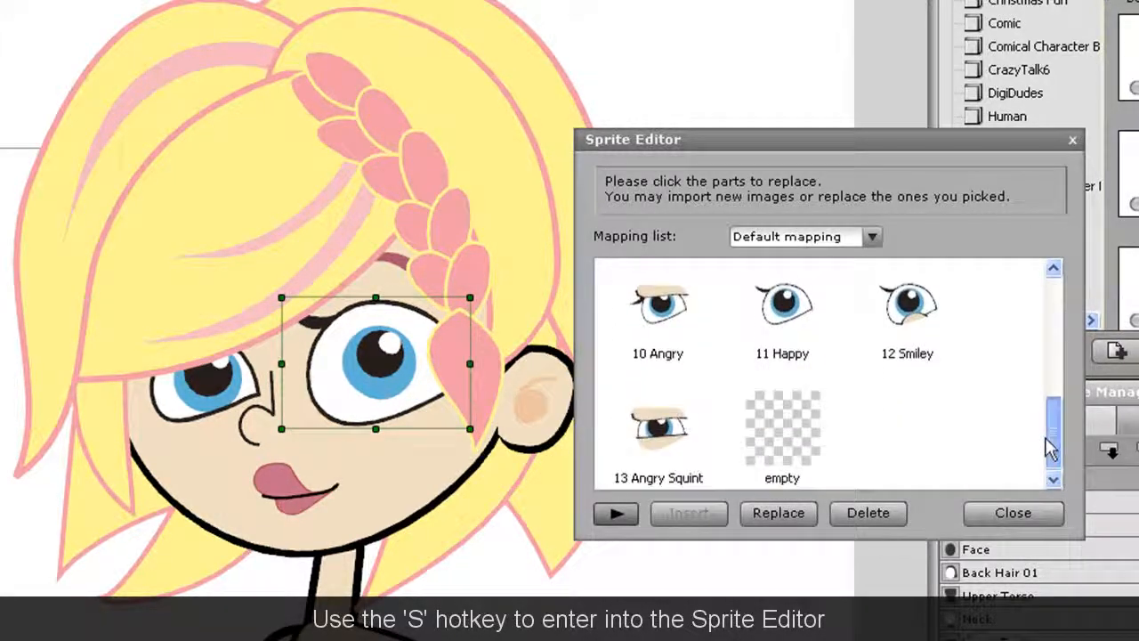
{"action": "left_click", "coordinate": [659, 432]}
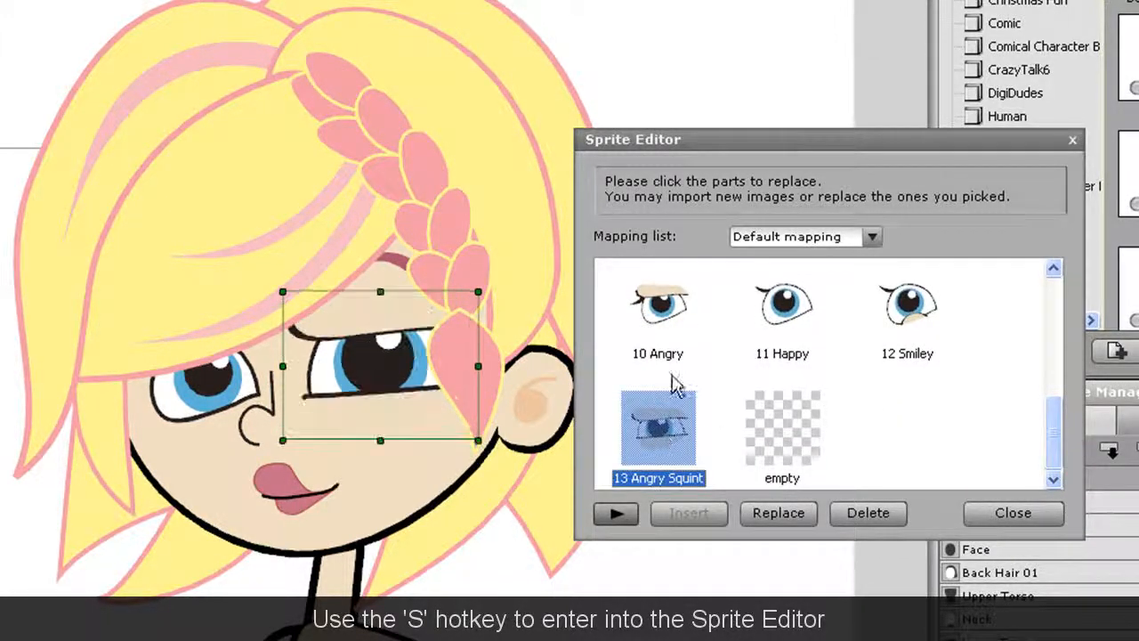
{"action": "left_click", "coordinate": [907, 306]}
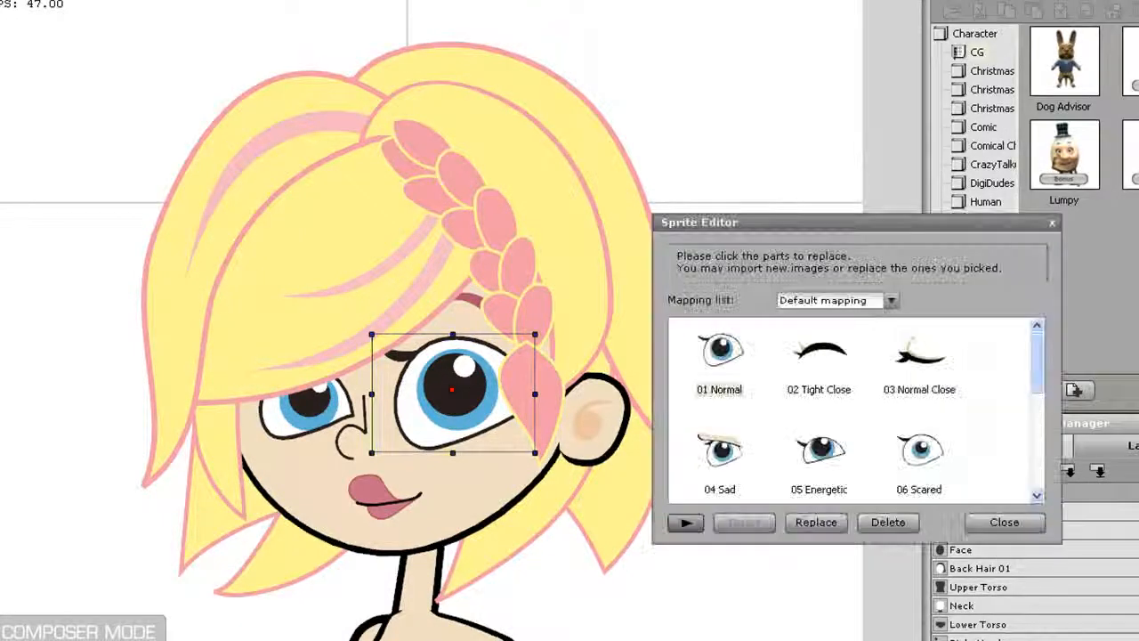
- Replace the 01 Normal eye sprite with the exported custom green open-eye file
{"action": "left_click", "coordinate": [719, 353]}
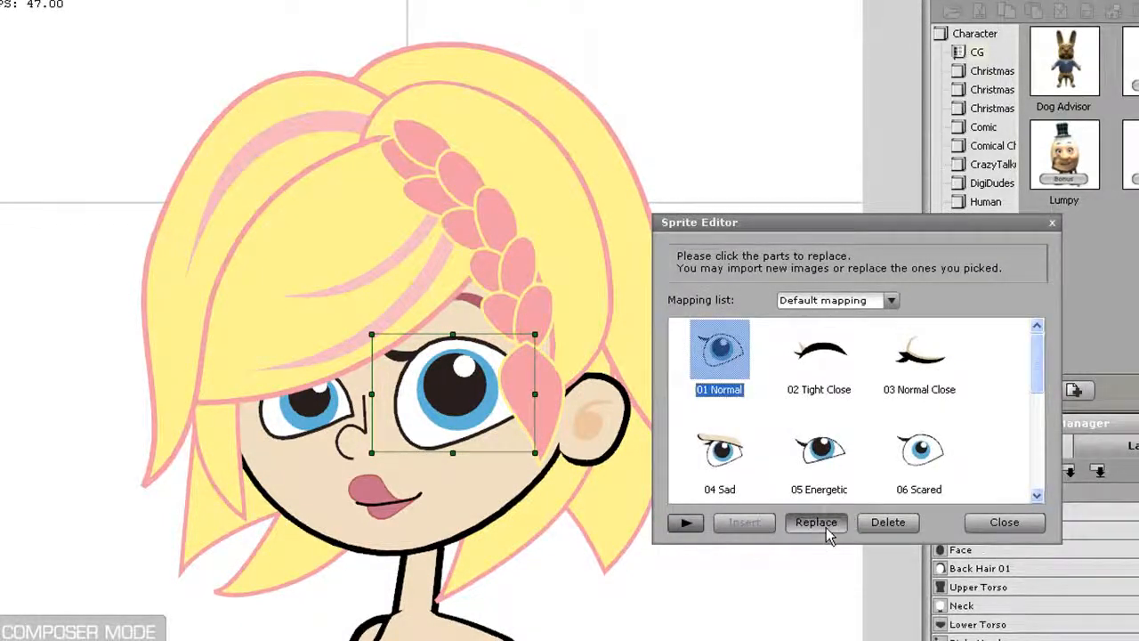
{"action": "left_click", "coordinate": [815, 522]}
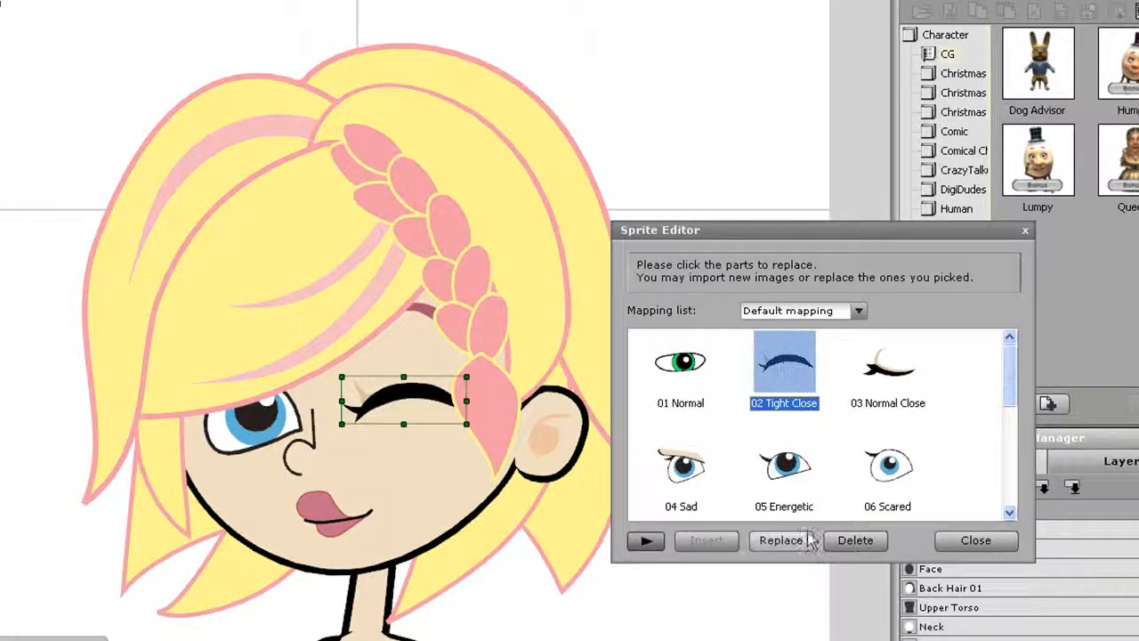
- Replace the 02 Tight Close sprite with the exported closed-eye file
{"action": "left_click", "coordinate": [779, 541]}
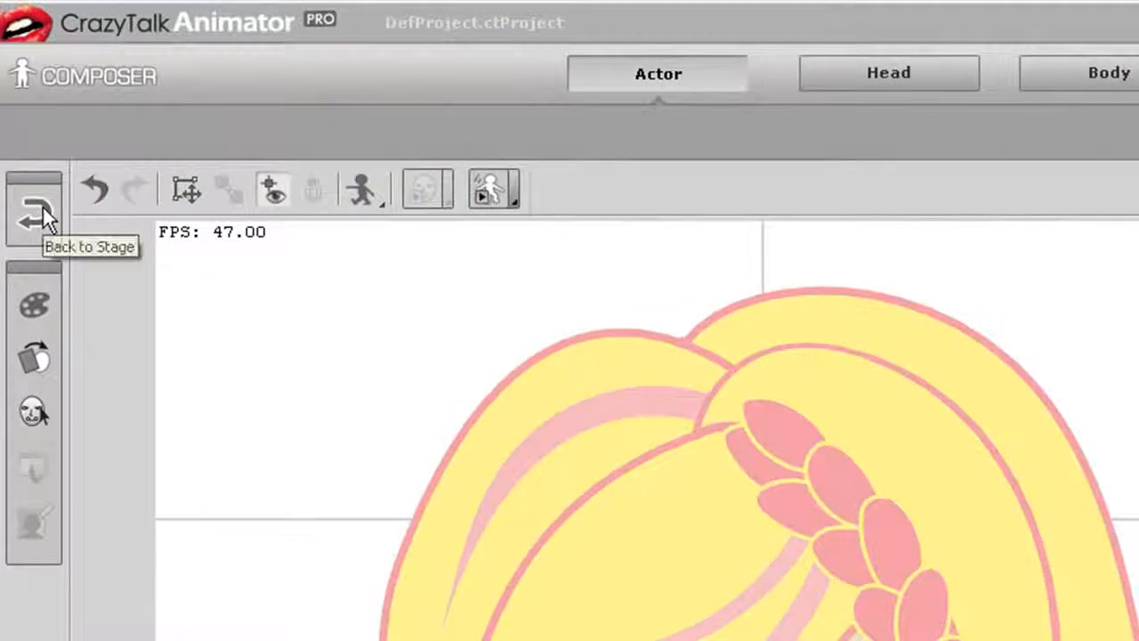
- Return from the character composer back to the stage
{"action": "left_click", "coordinate": [32, 210]}
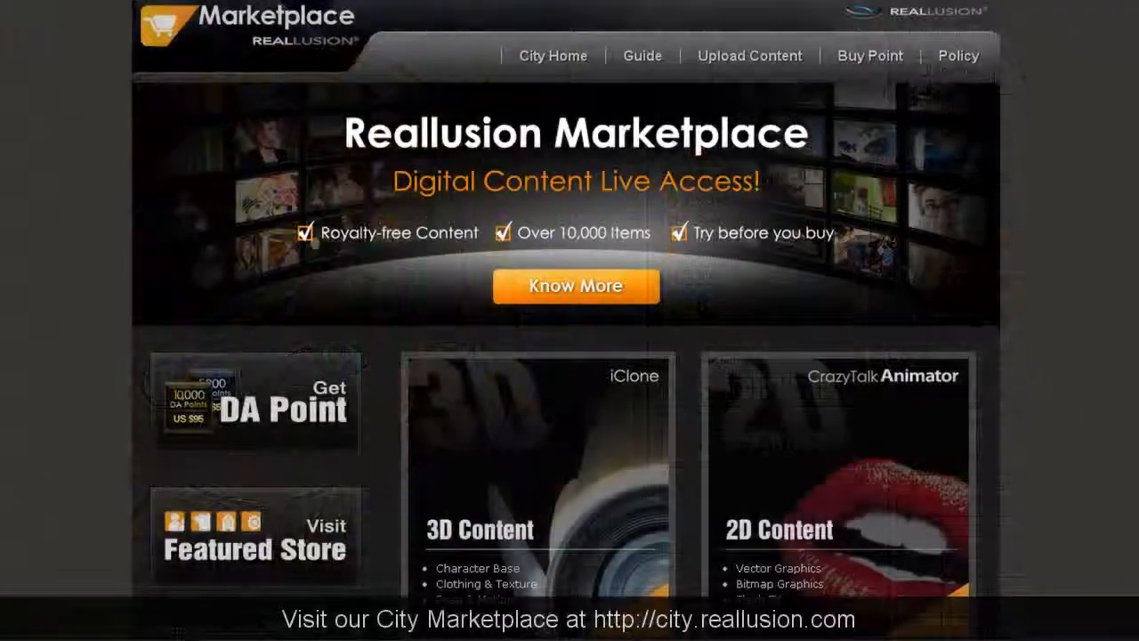
{"action": "scroll", "scroll_direction": "down", "scroll_amount": 3}
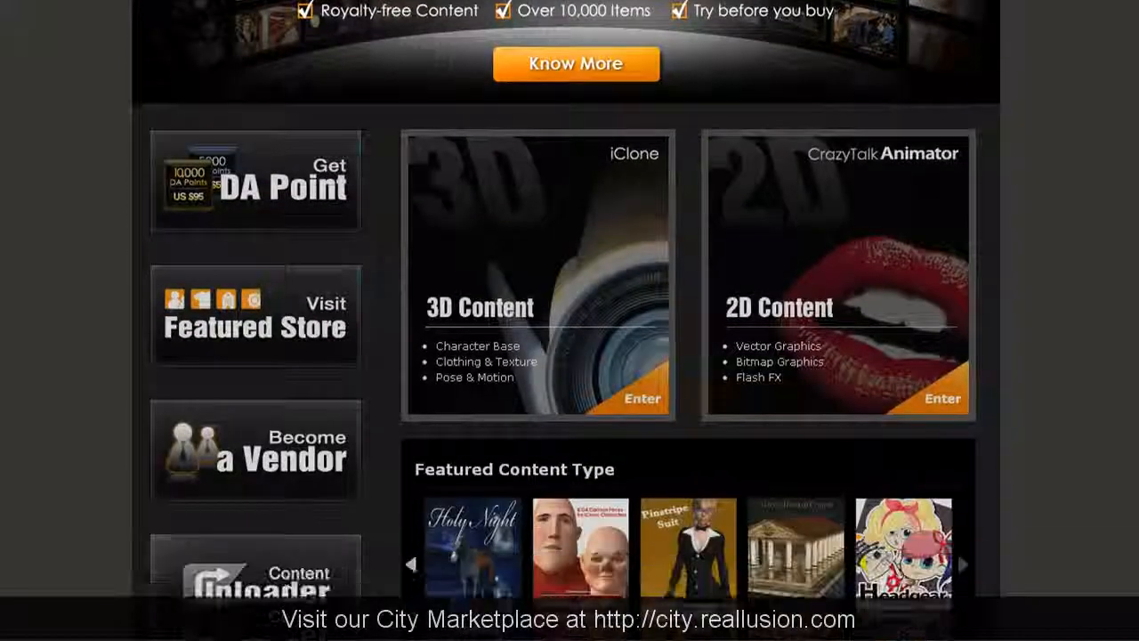